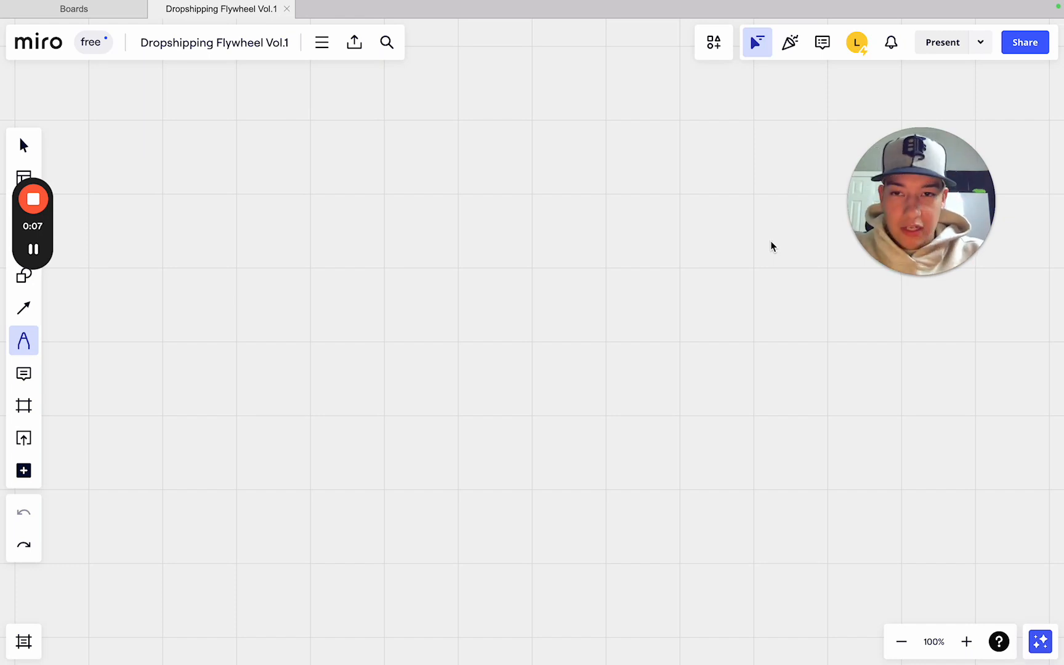
pyautogui.moveTo(585, 262)
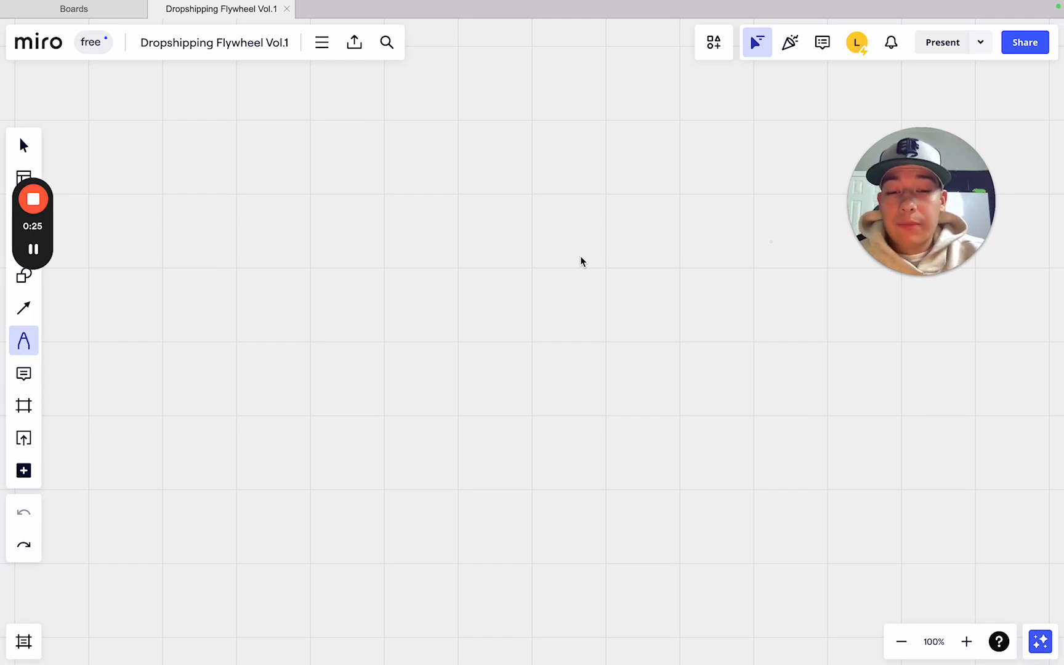
pyautogui.moveTo(207, 74)
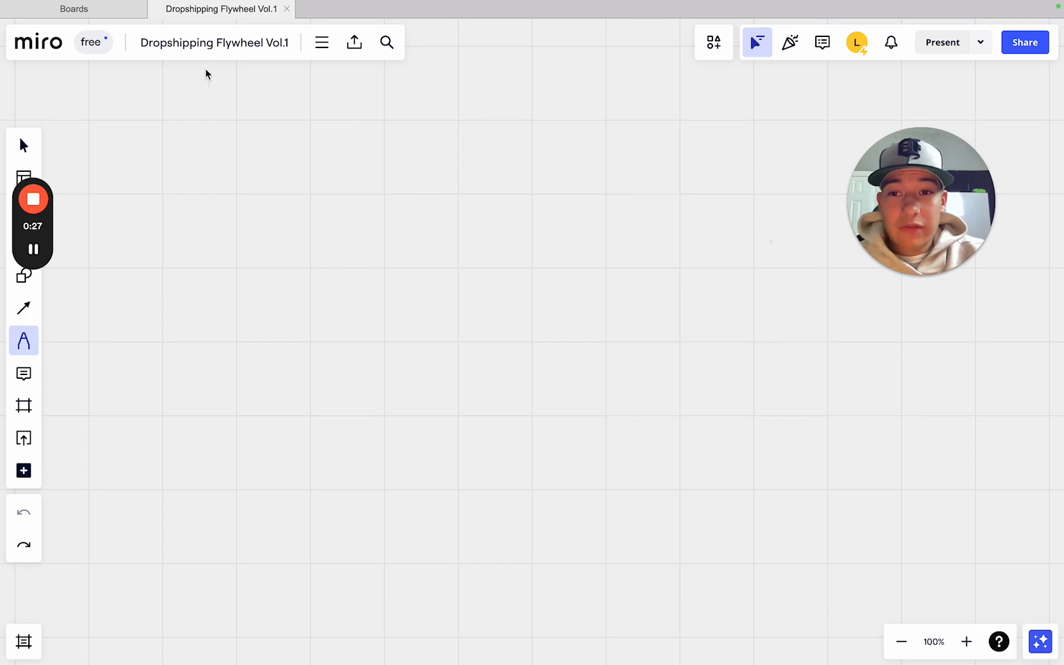
pyautogui.moveTo(520, 234)
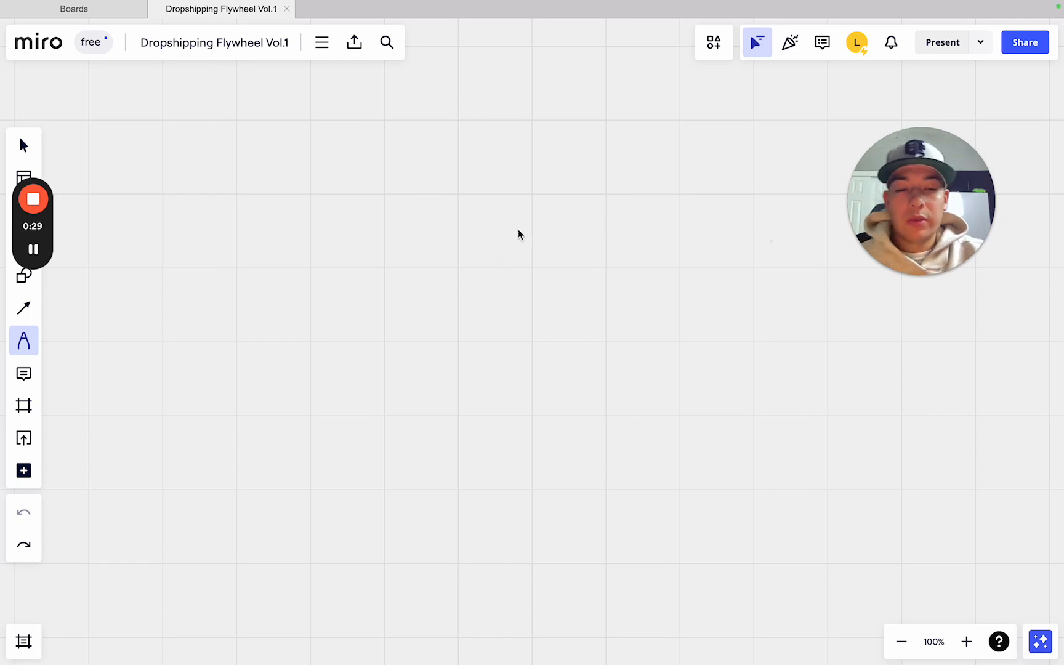
pyautogui.moveTo(532, 236)
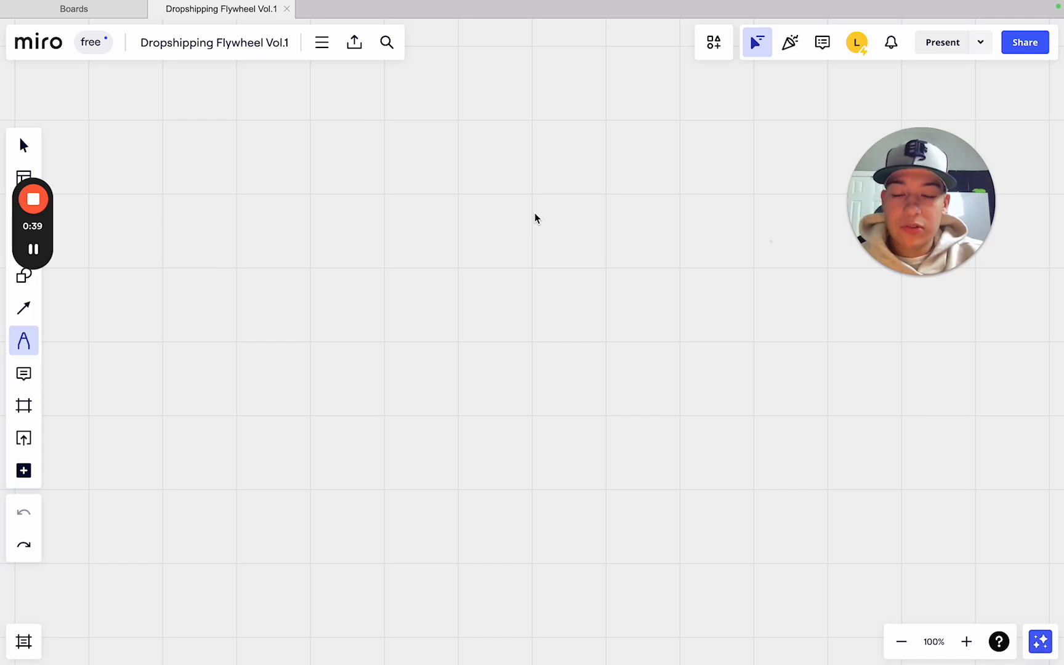
pyautogui.moveTo(530, 212)
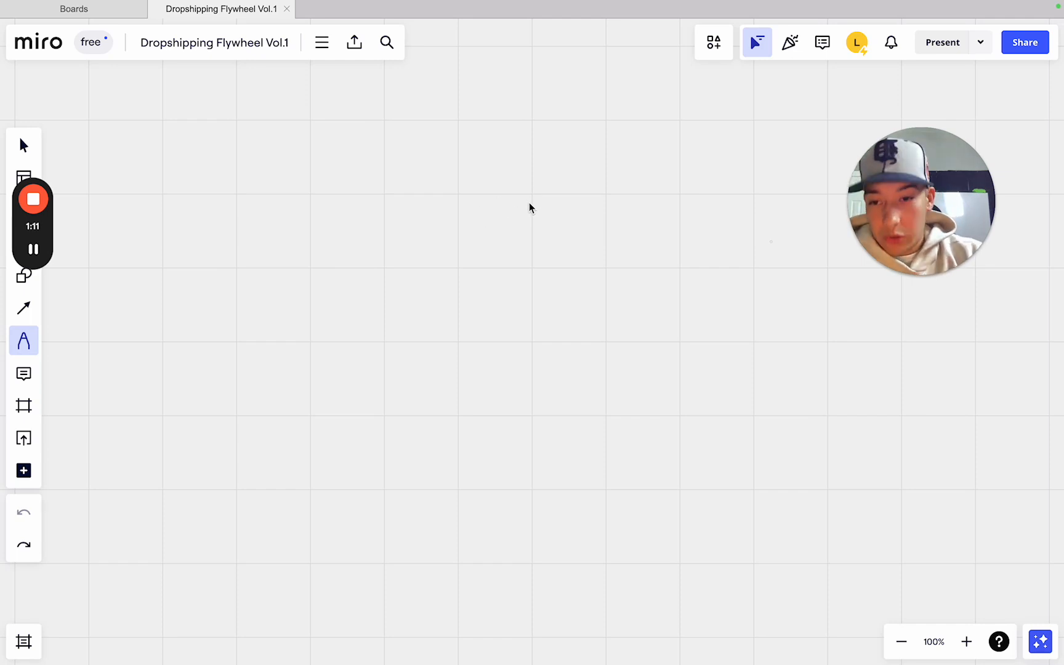
pyautogui.moveTo(397, 275)
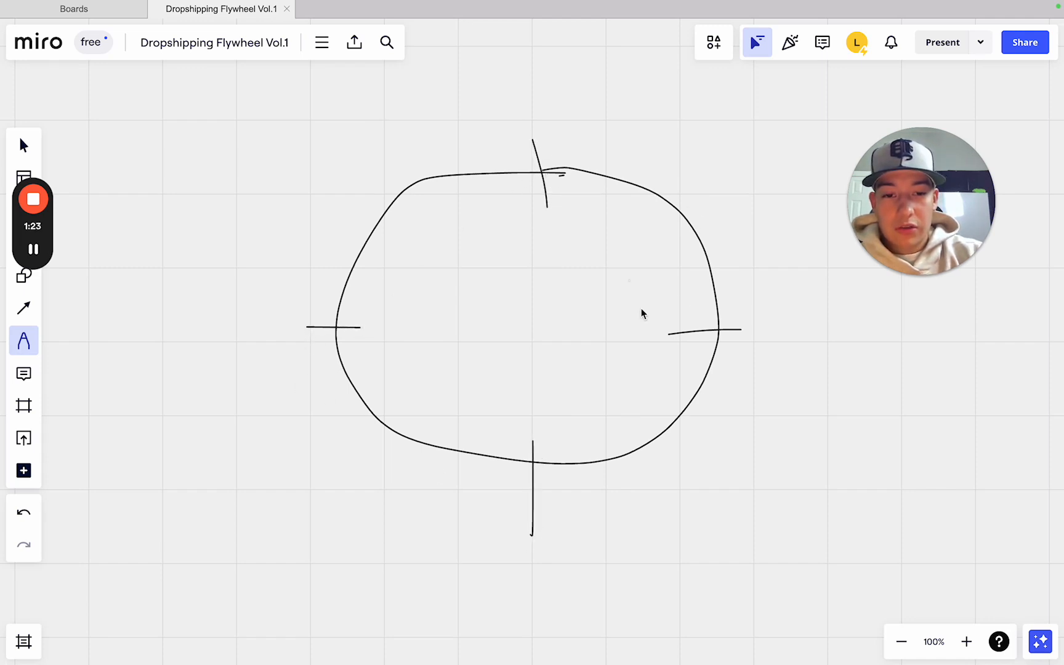
pyautogui.moveTo(760, 322)
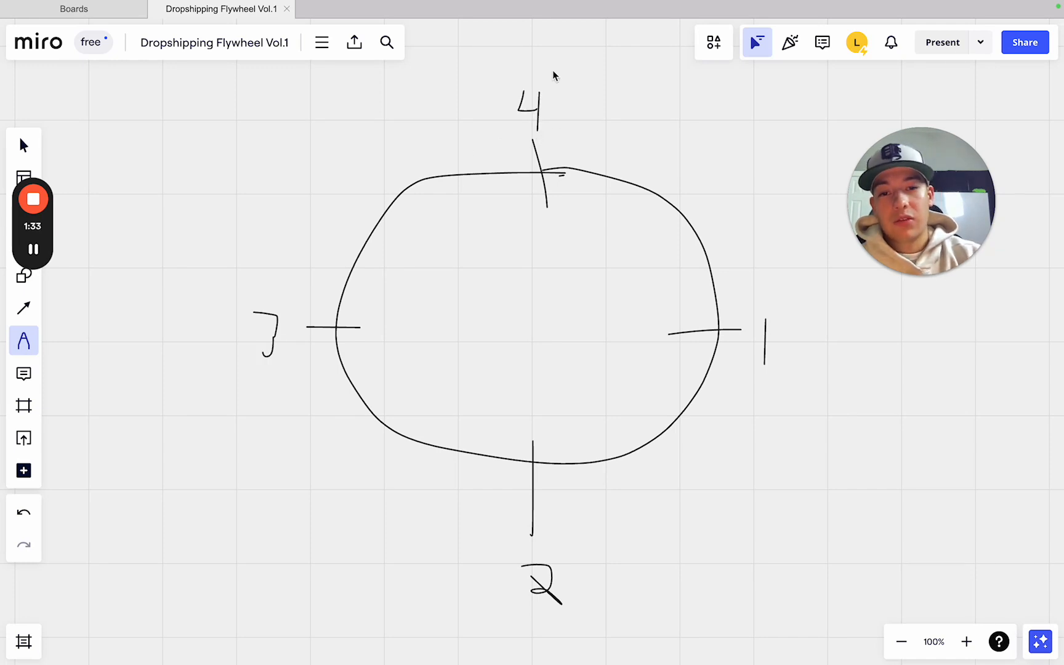
pyautogui.moveTo(618, 192)
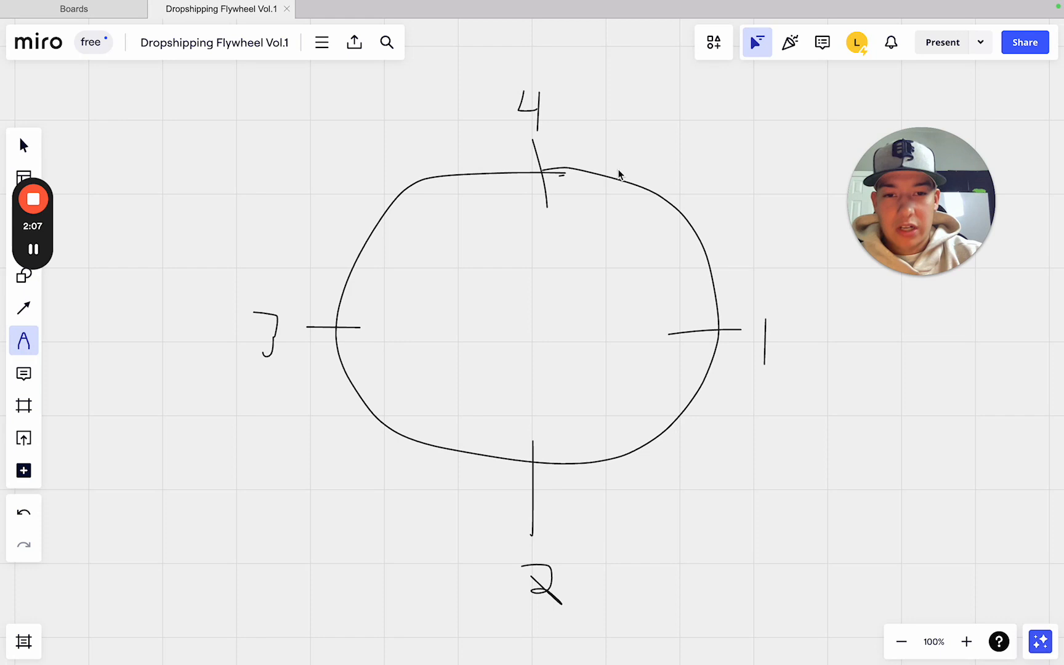
pyautogui.moveTo(684, 271)
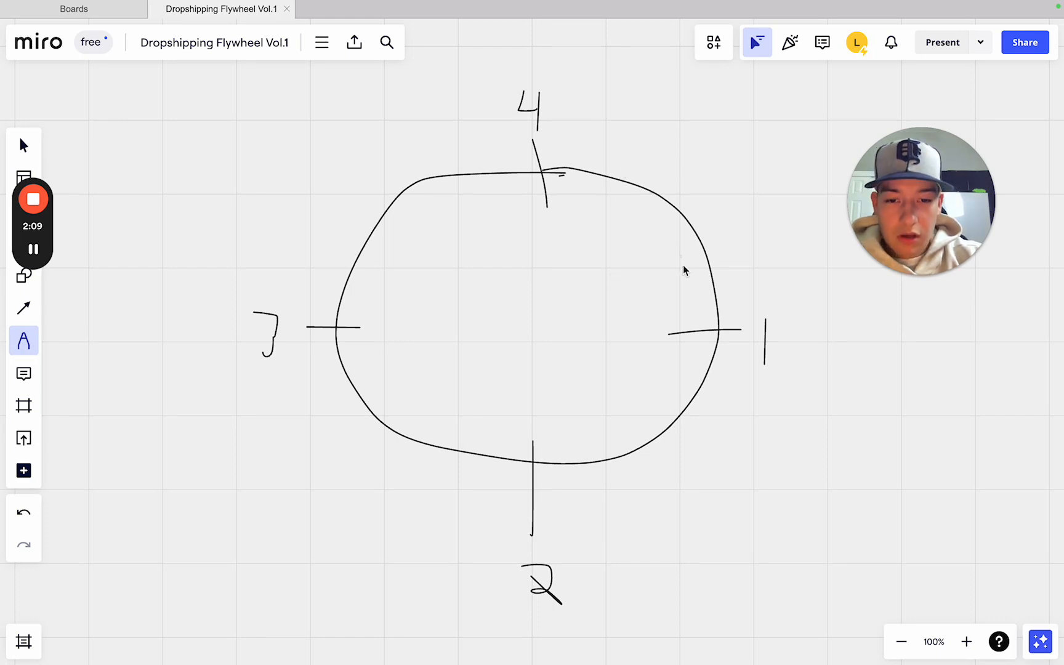
pyautogui.moveTo(587, 186)
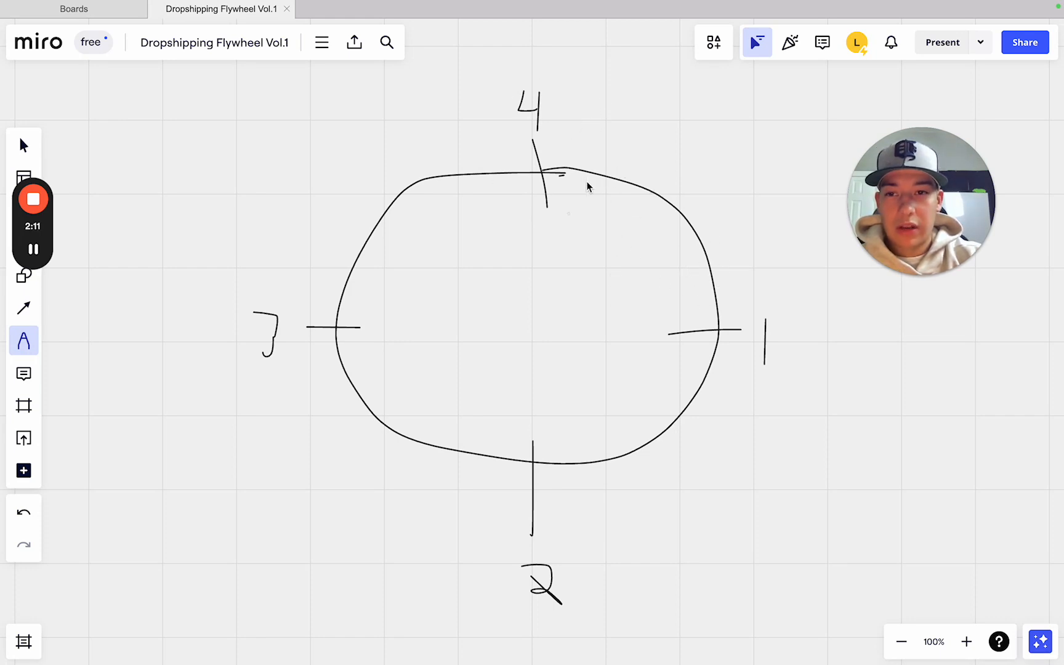
pyautogui.moveTo(447, 161)
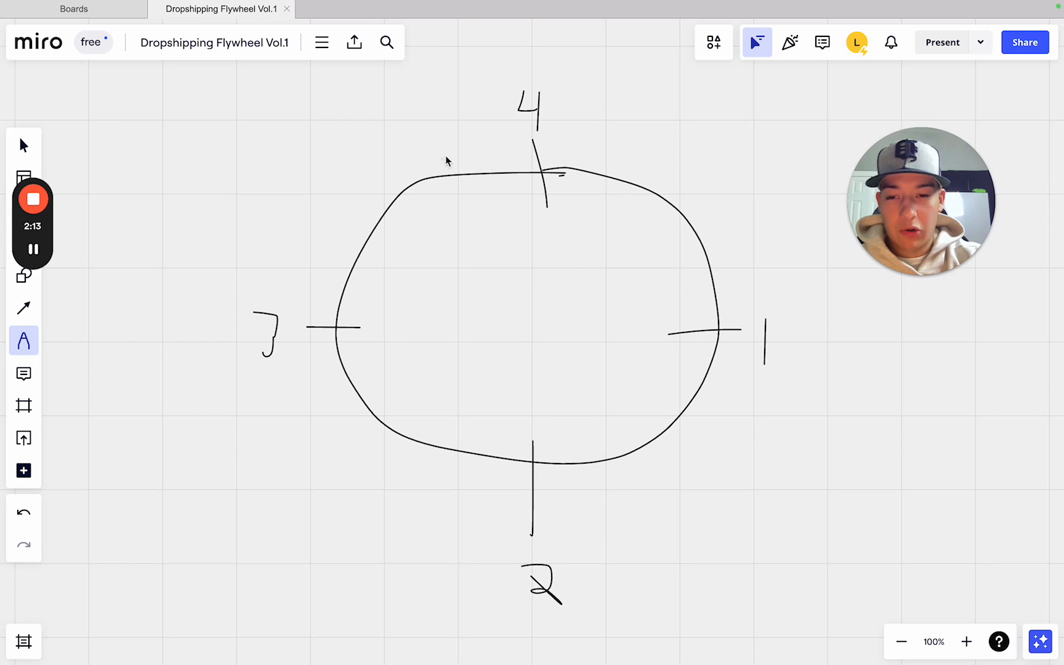
pyautogui.moveTo(843, 364)
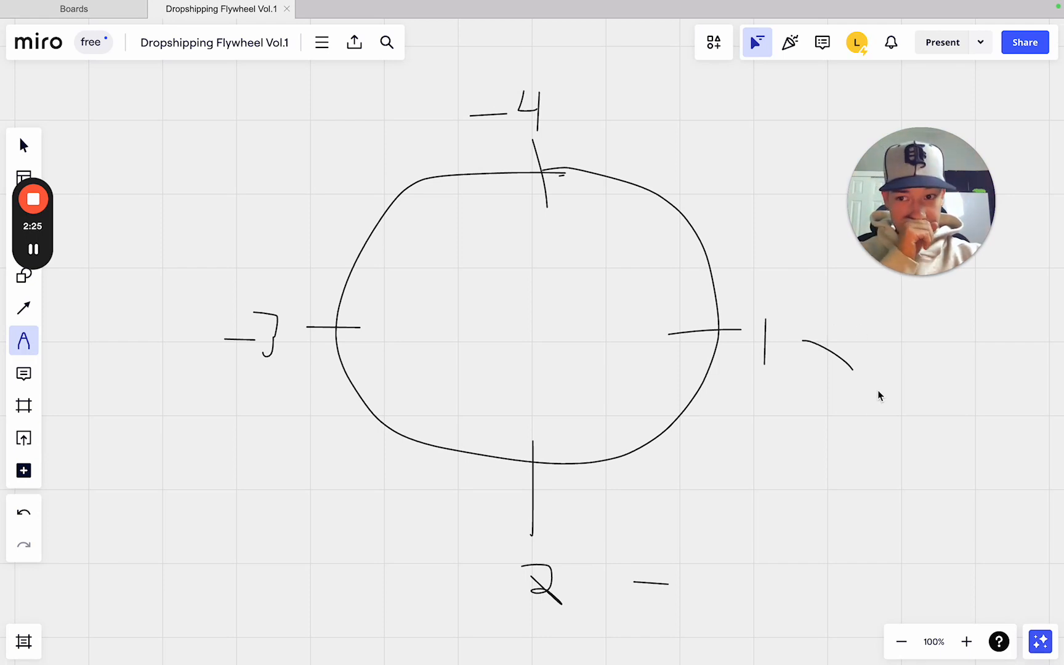
pyautogui.moveTo(862, 429)
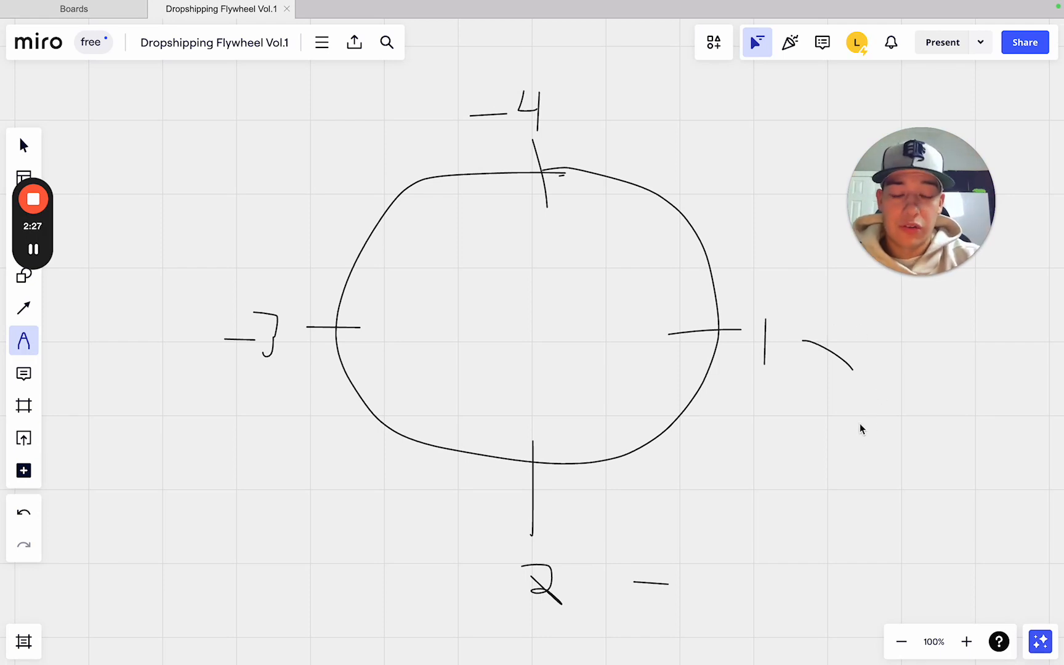
pyautogui.moveTo(830, 275)
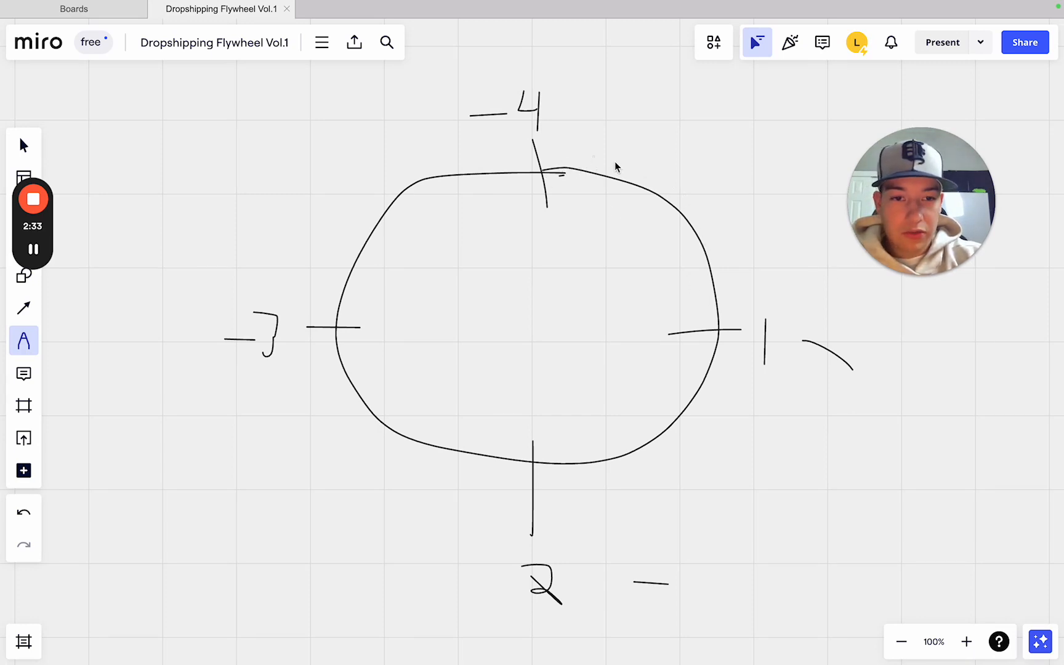
pyautogui.moveTo(598, 178)
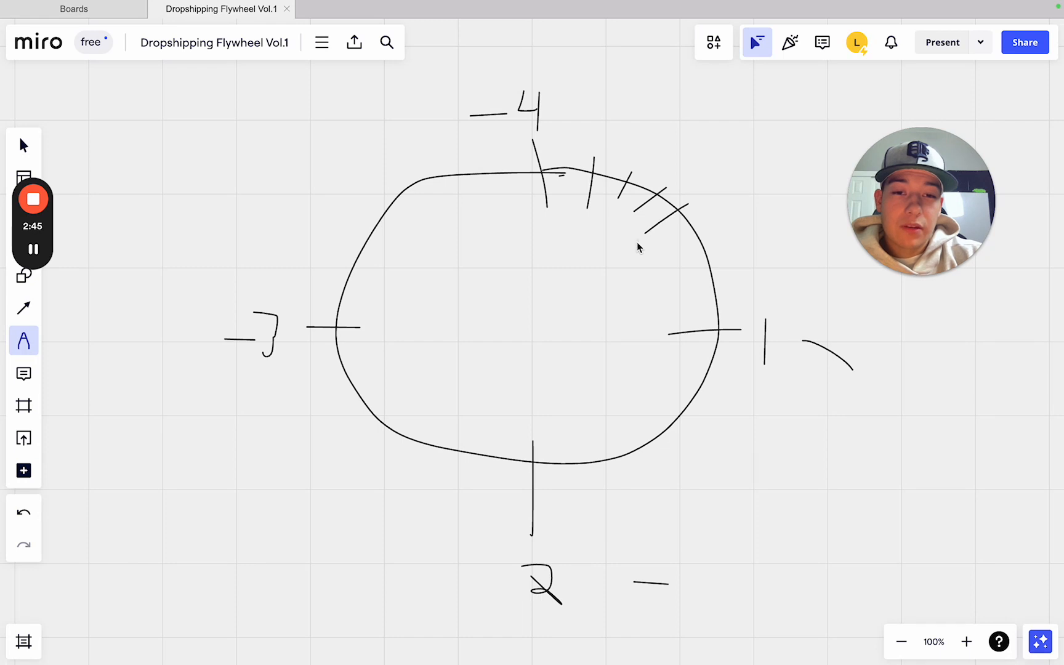
pyautogui.moveTo(690, 260)
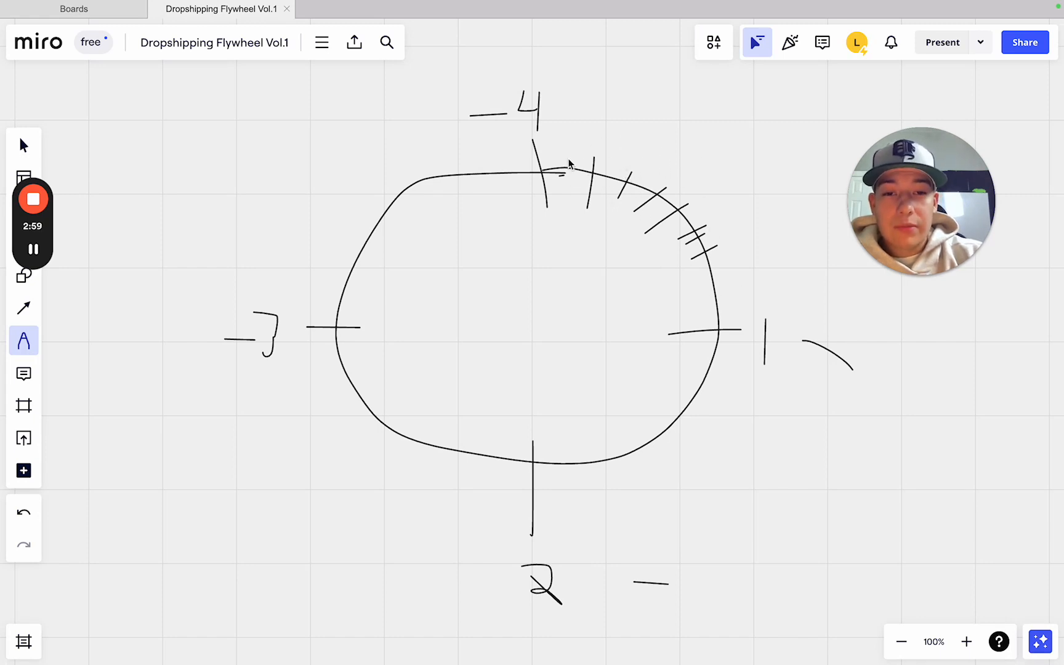
pyautogui.moveTo(580, 144)
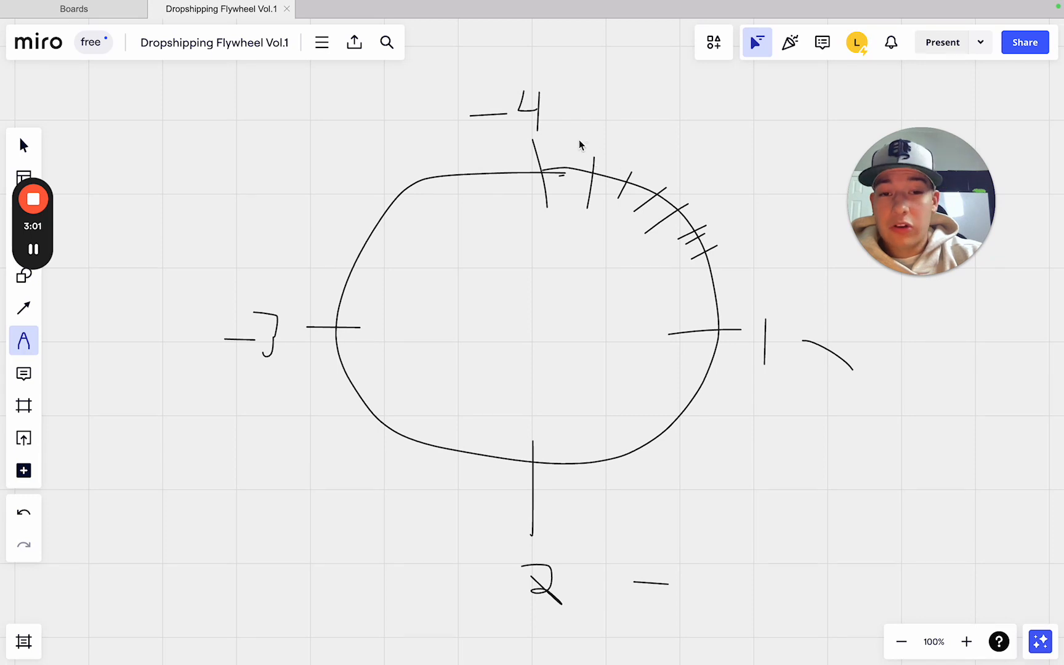
pyautogui.moveTo(623, 147)
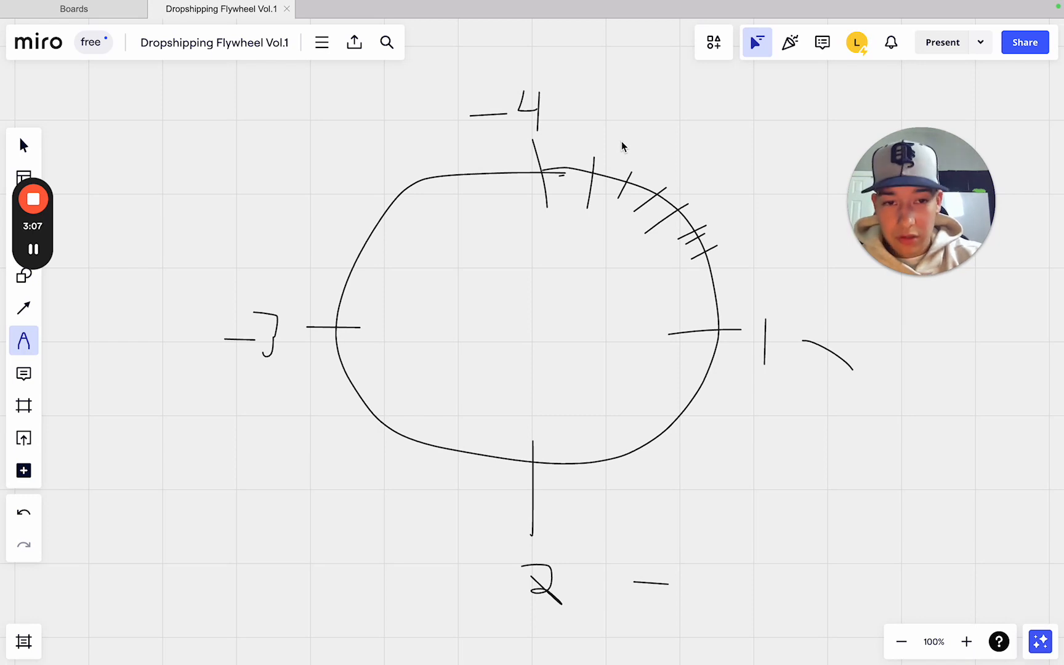
pyautogui.moveTo(537, 166)
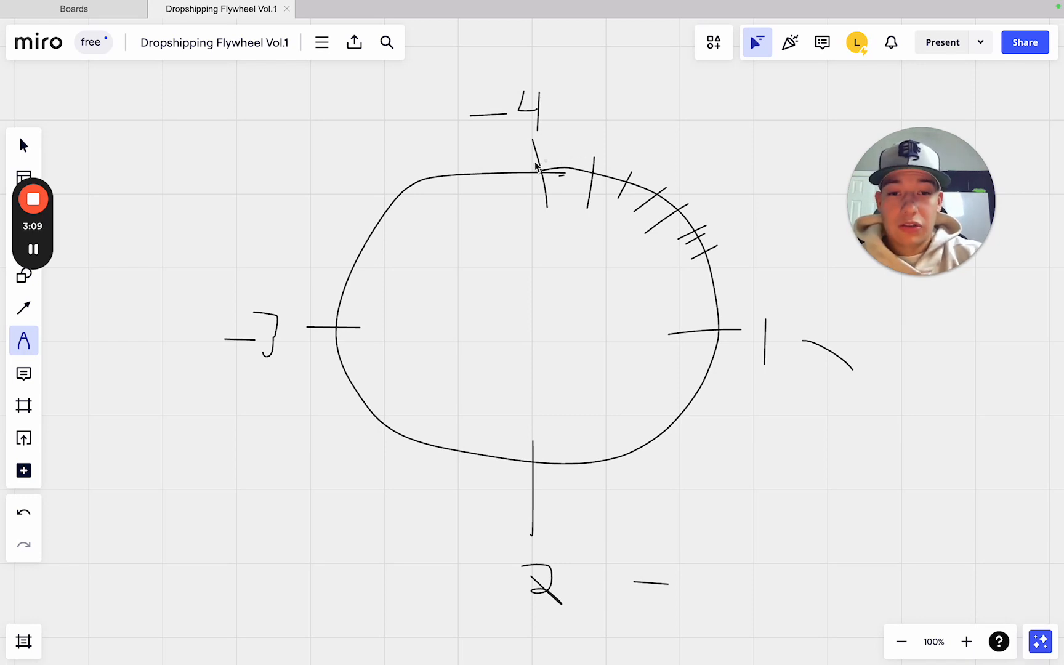
pyautogui.moveTo(602, 60)
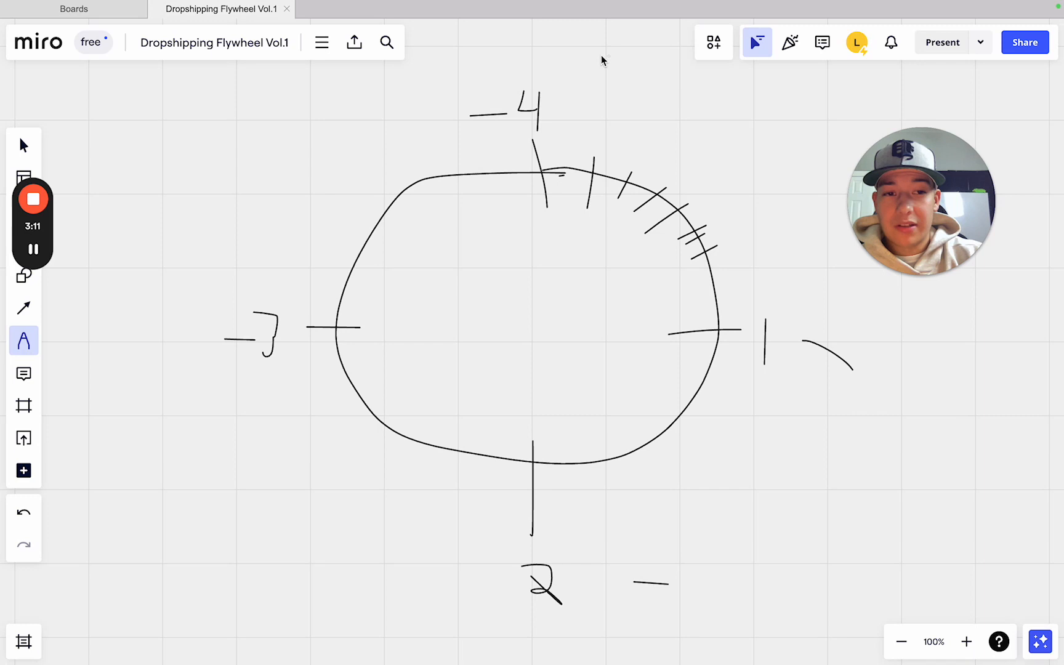
pyautogui.moveTo(761, 355)
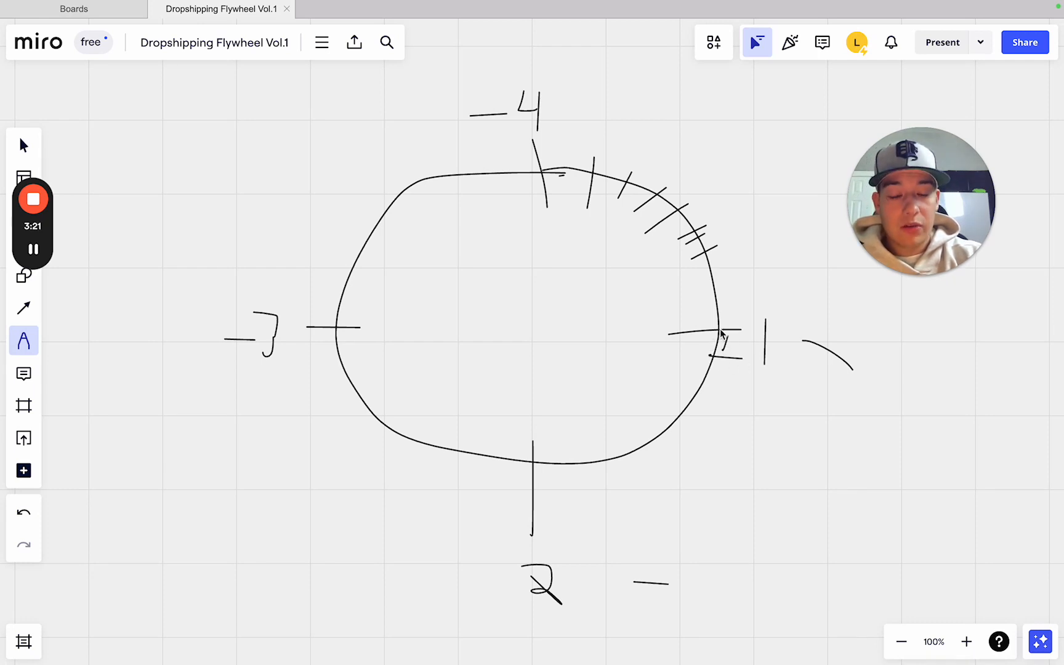
pyautogui.moveTo(745, 365)
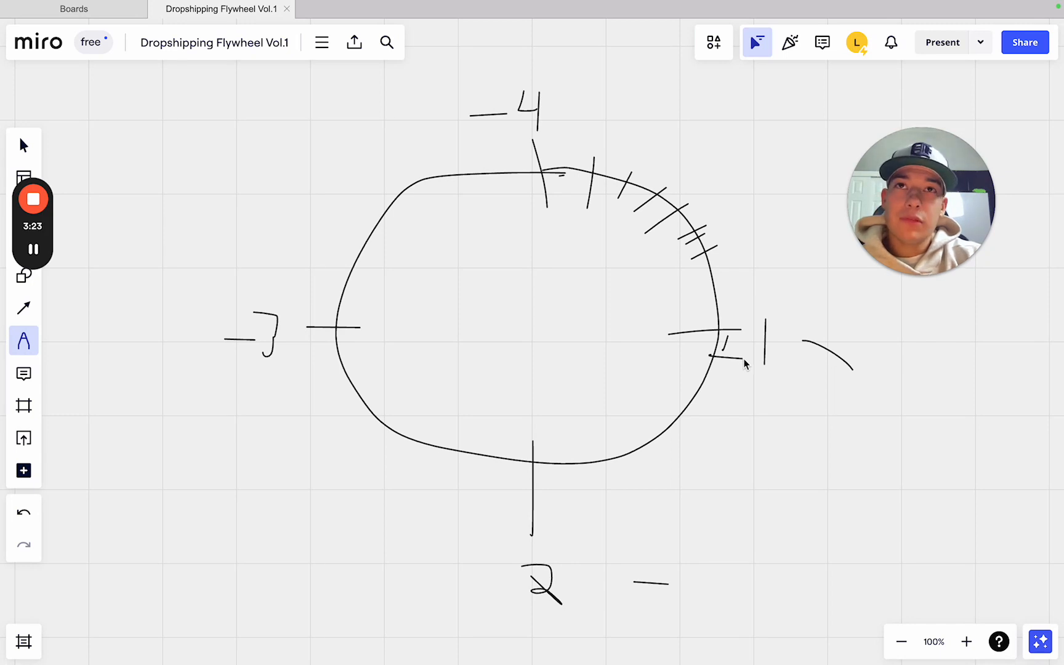
pyautogui.moveTo(770, 327)
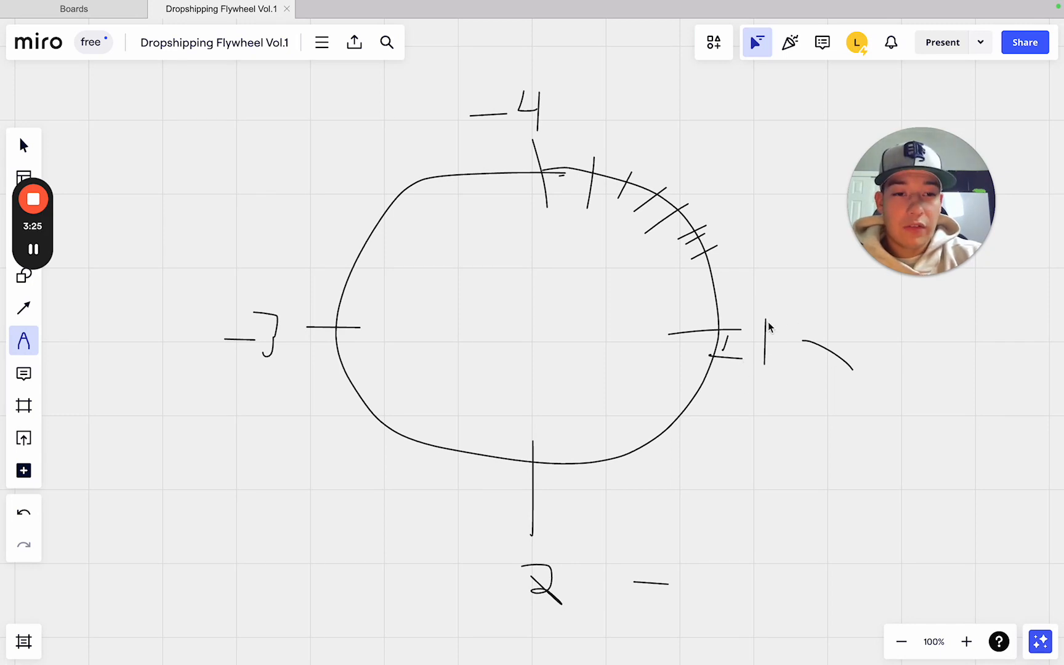
pyautogui.moveTo(812, 339)
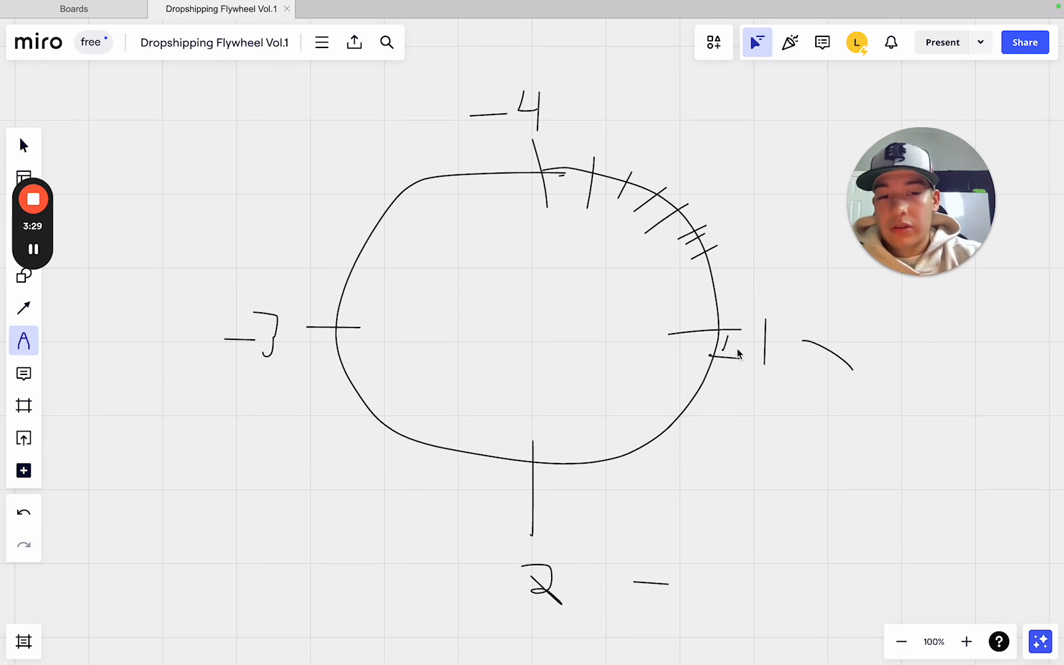
pyautogui.moveTo(708, 428)
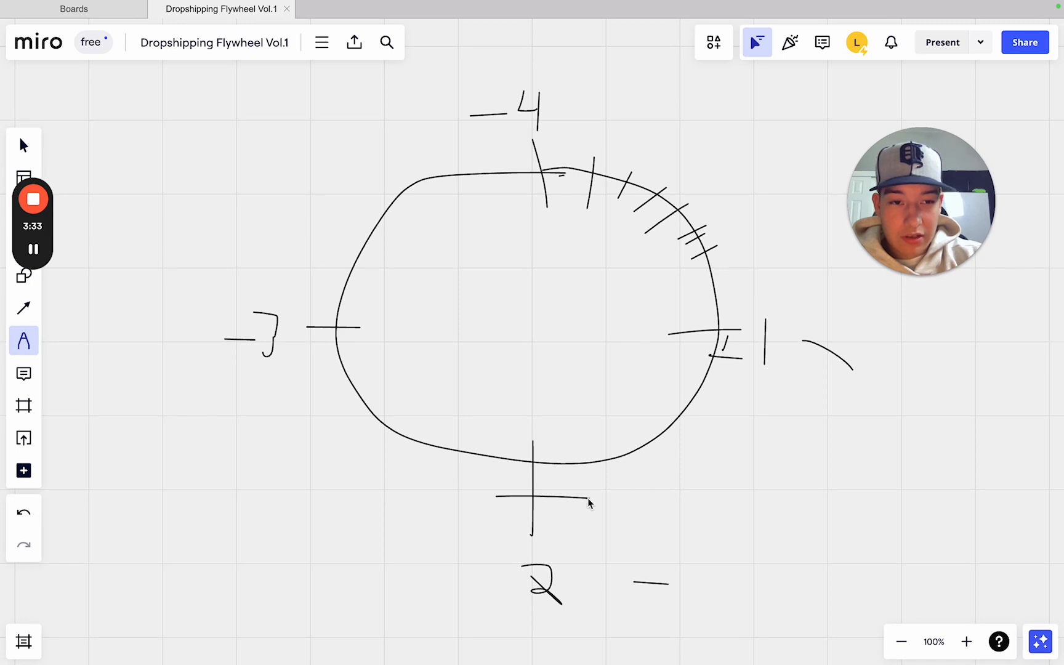
pyautogui.moveTo(607, 147)
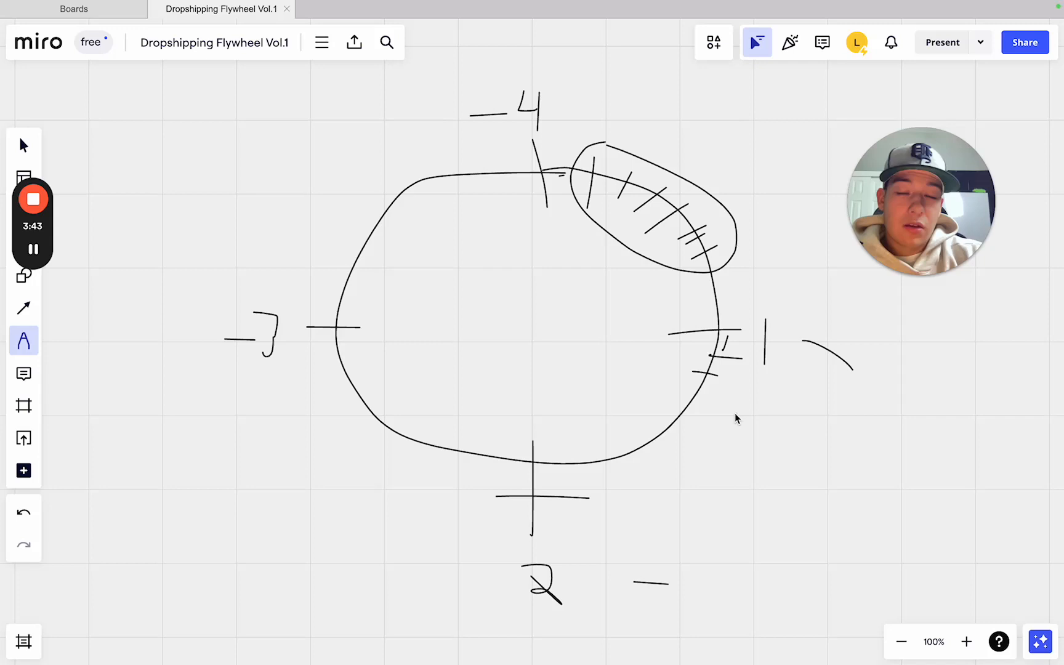
pyautogui.moveTo(685, 395)
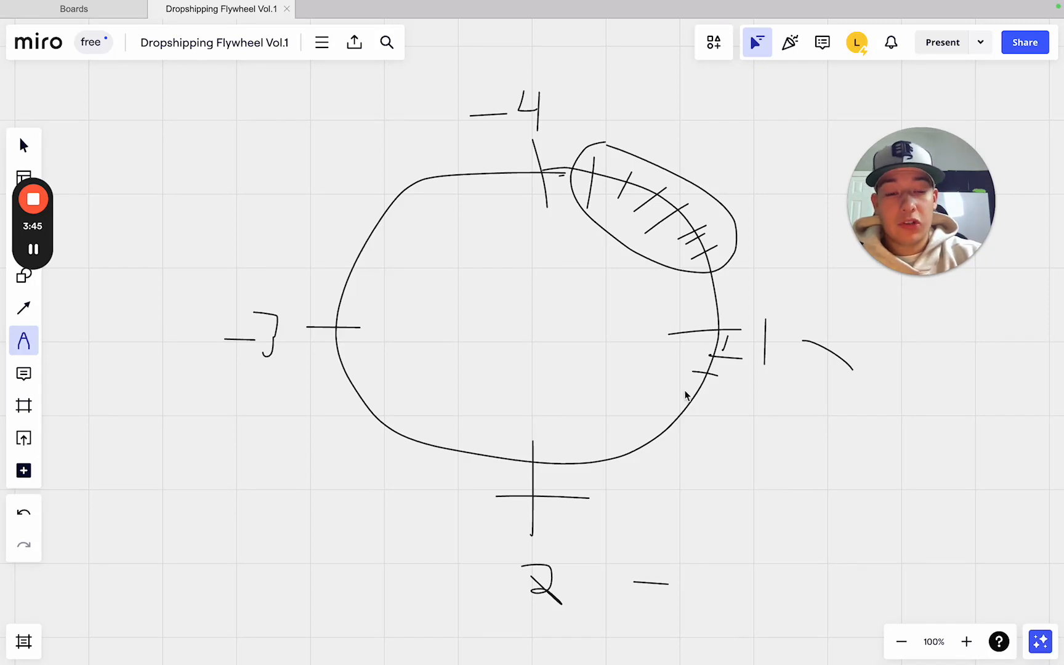
pyautogui.moveTo(720, 410)
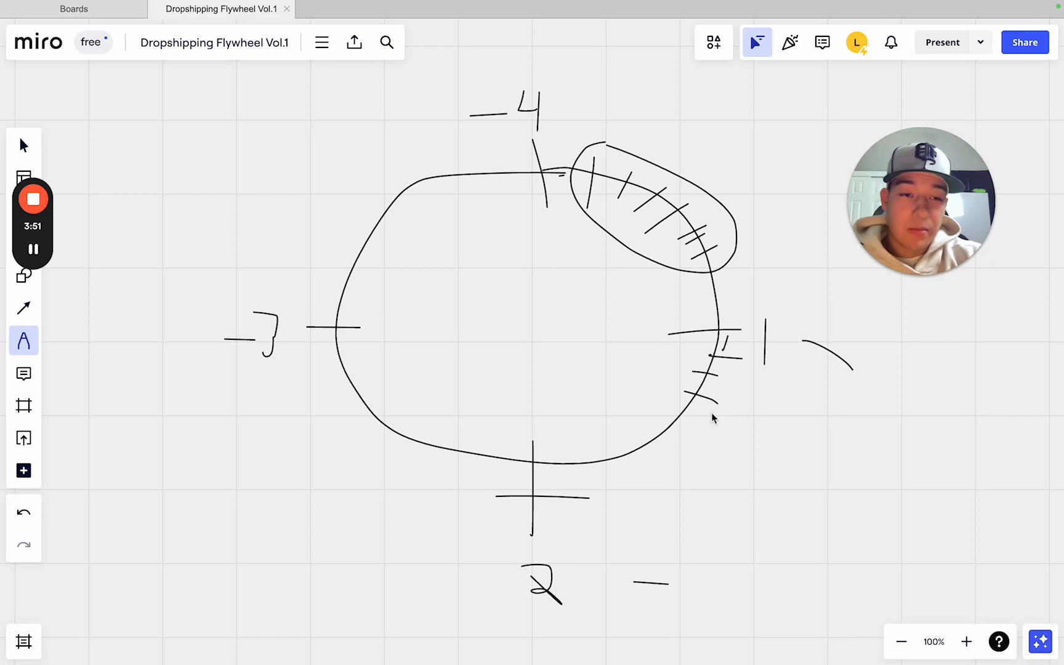
pyautogui.moveTo(684, 417)
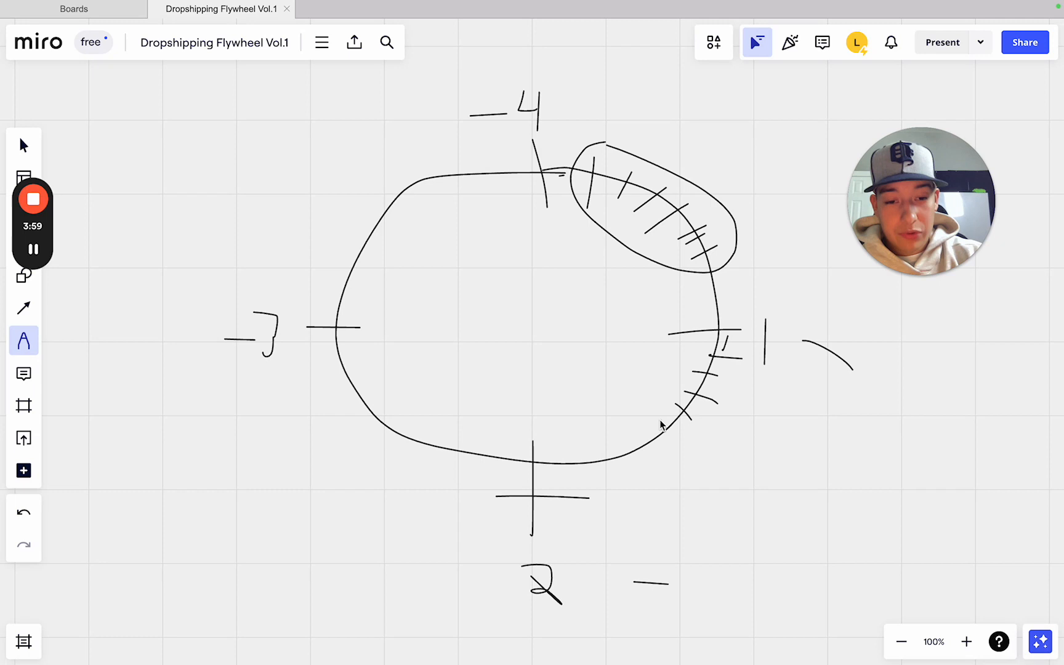
pyautogui.moveTo(653, 422)
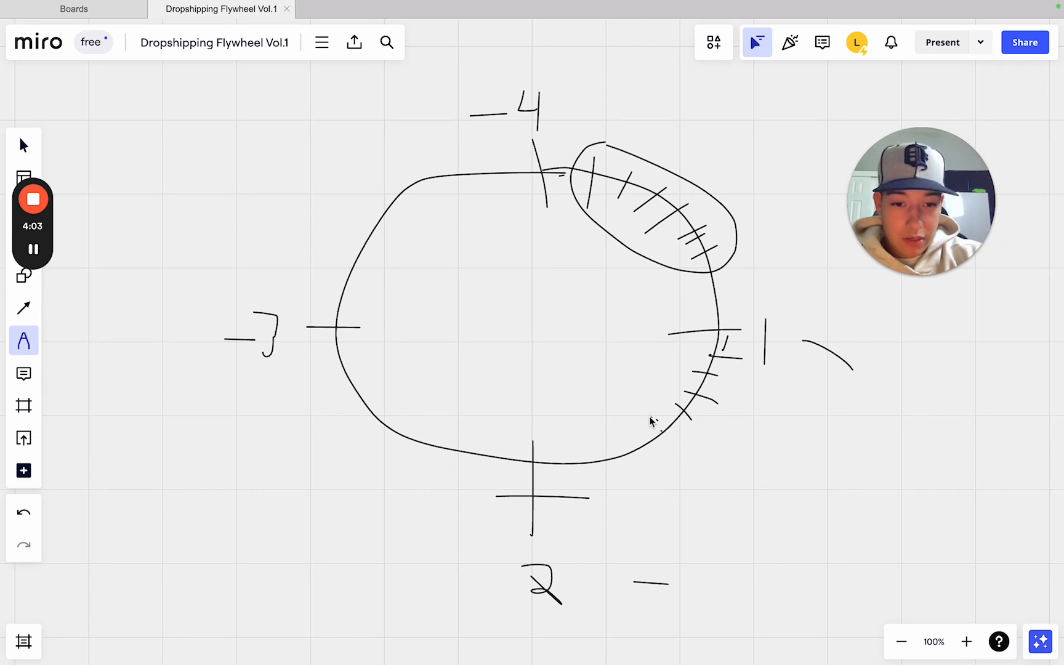
pyautogui.moveTo(675, 460)
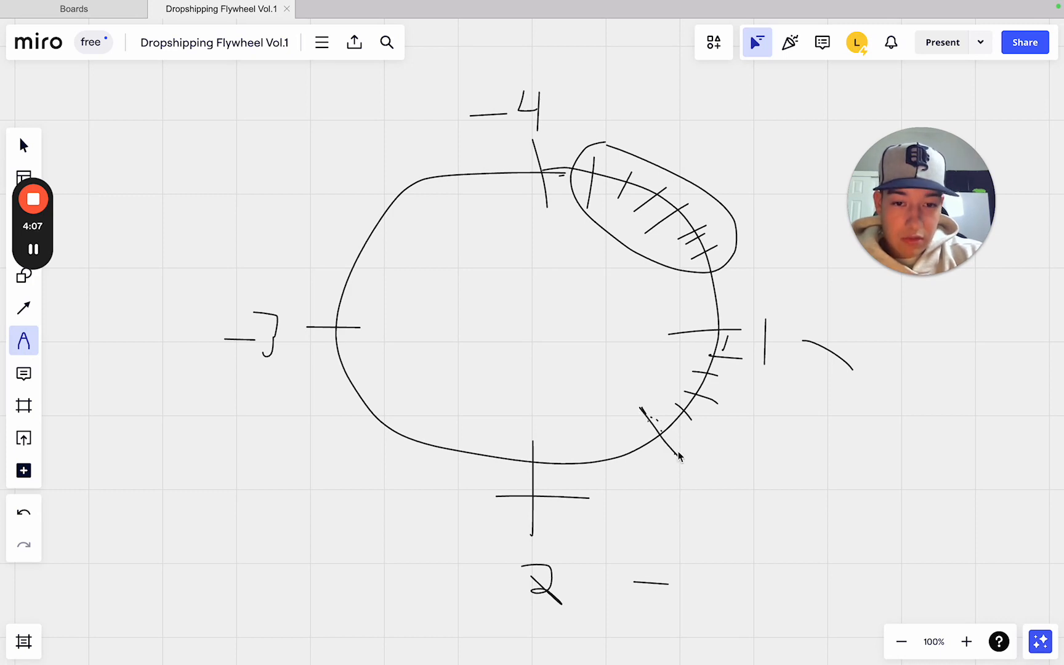
pyautogui.moveTo(686, 434)
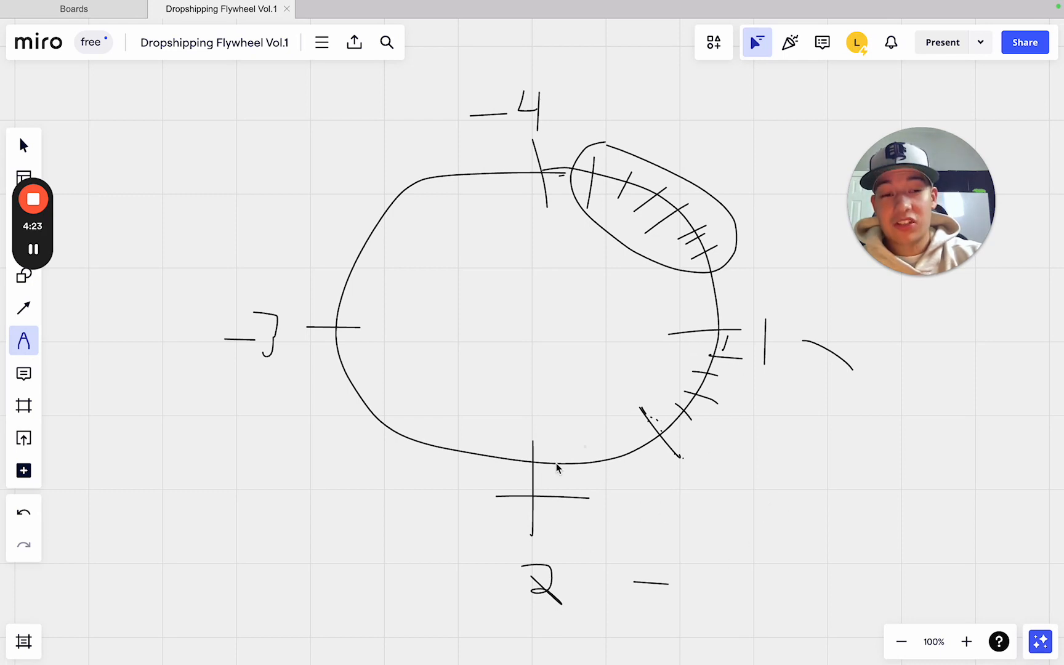
pyautogui.moveTo(513, 481)
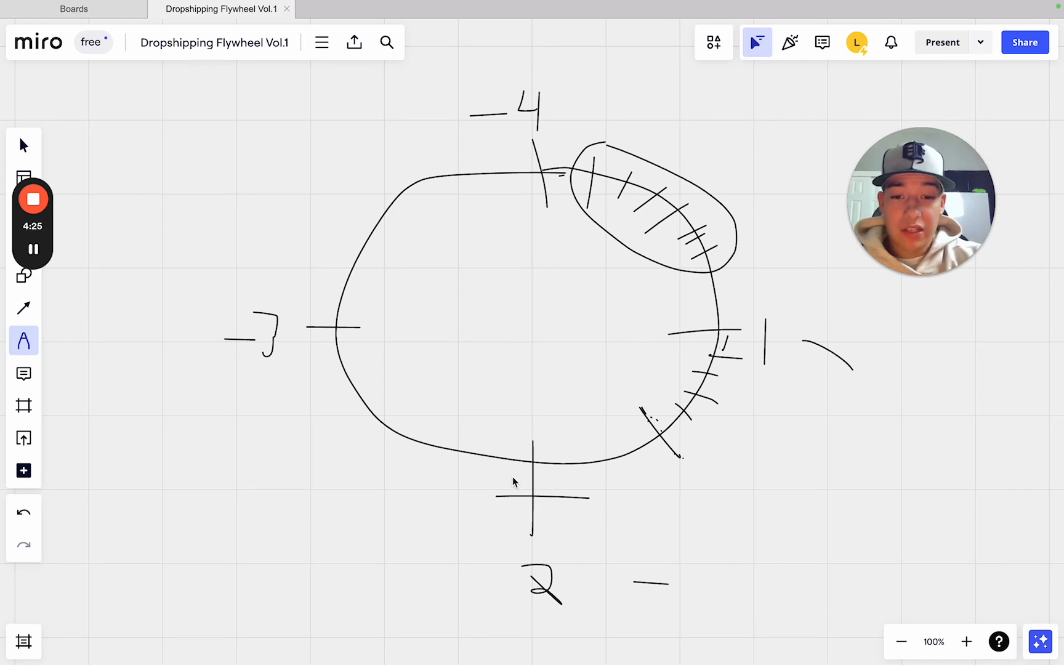
pyautogui.moveTo(521, 507)
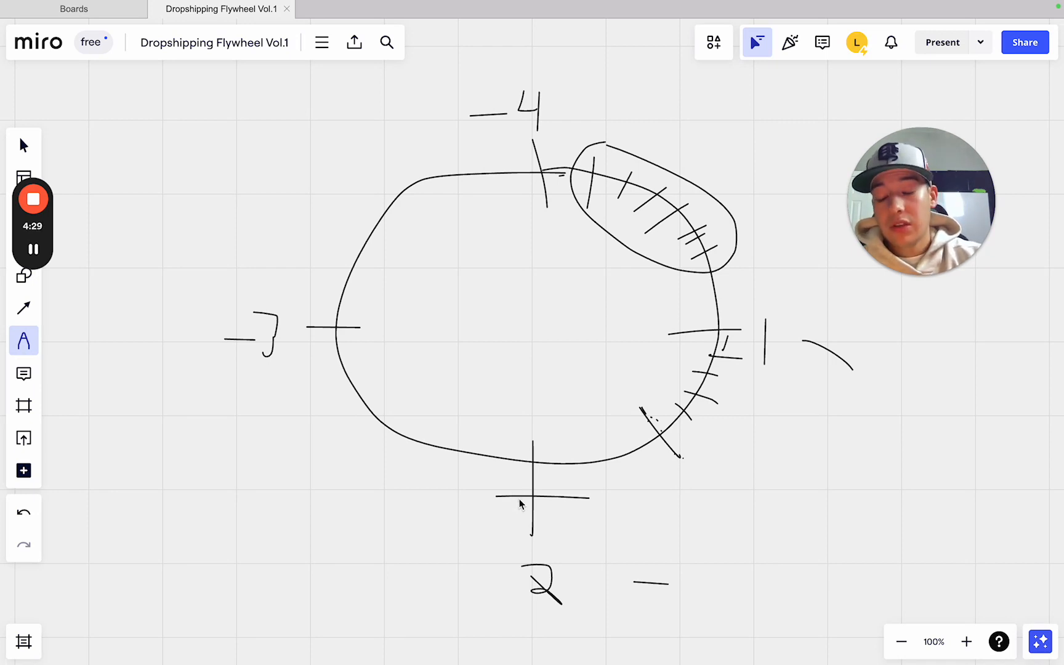
pyautogui.moveTo(511, 500)
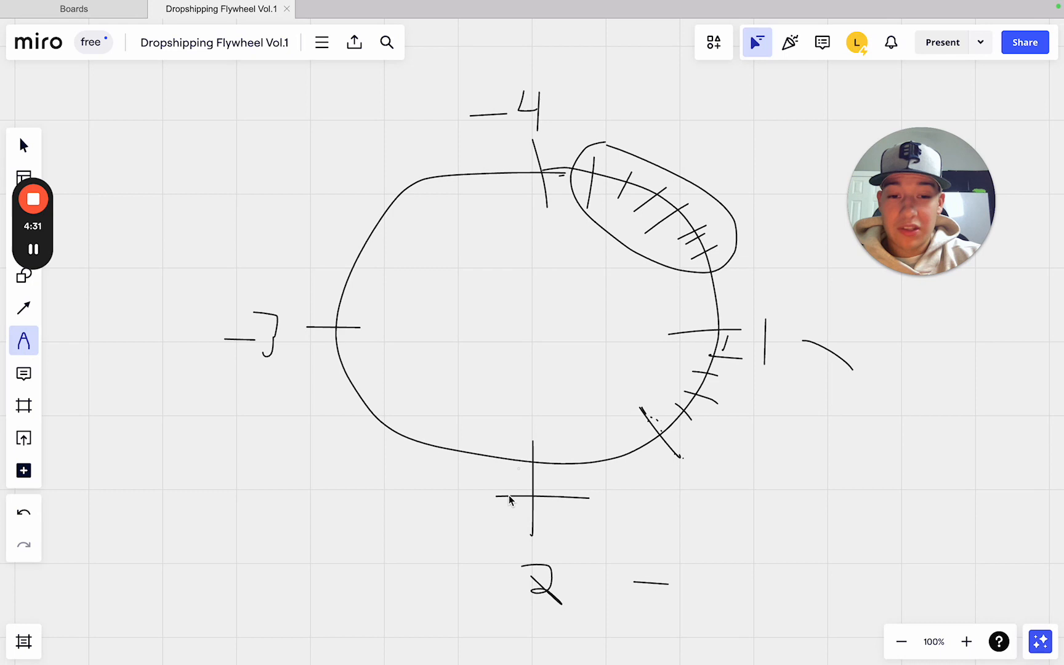
pyautogui.moveTo(562, 458)
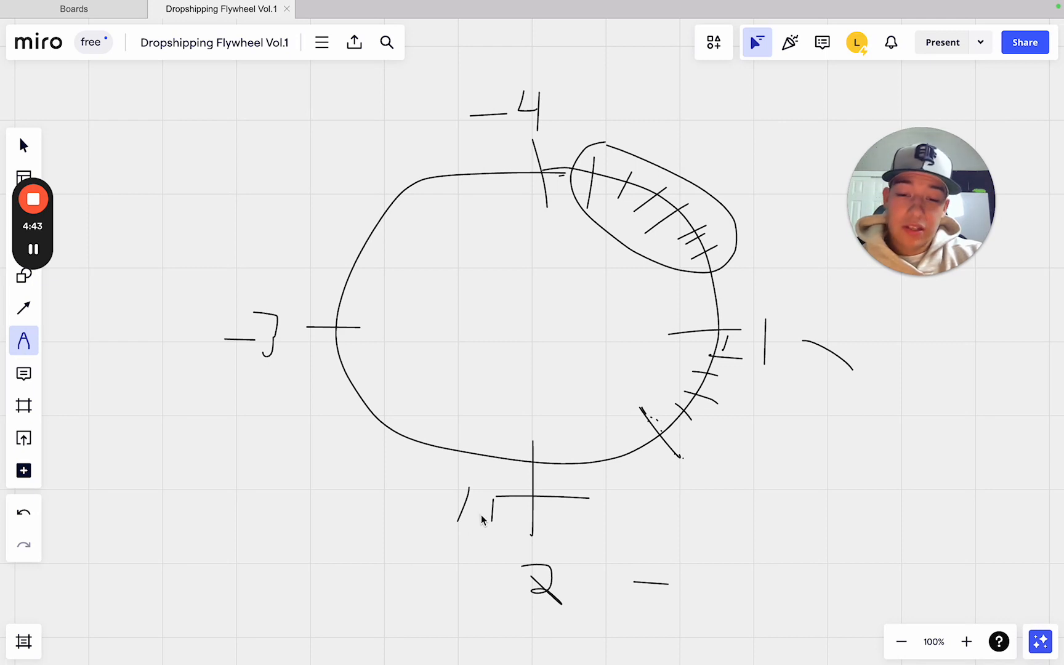
pyautogui.moveTo(723, 353)
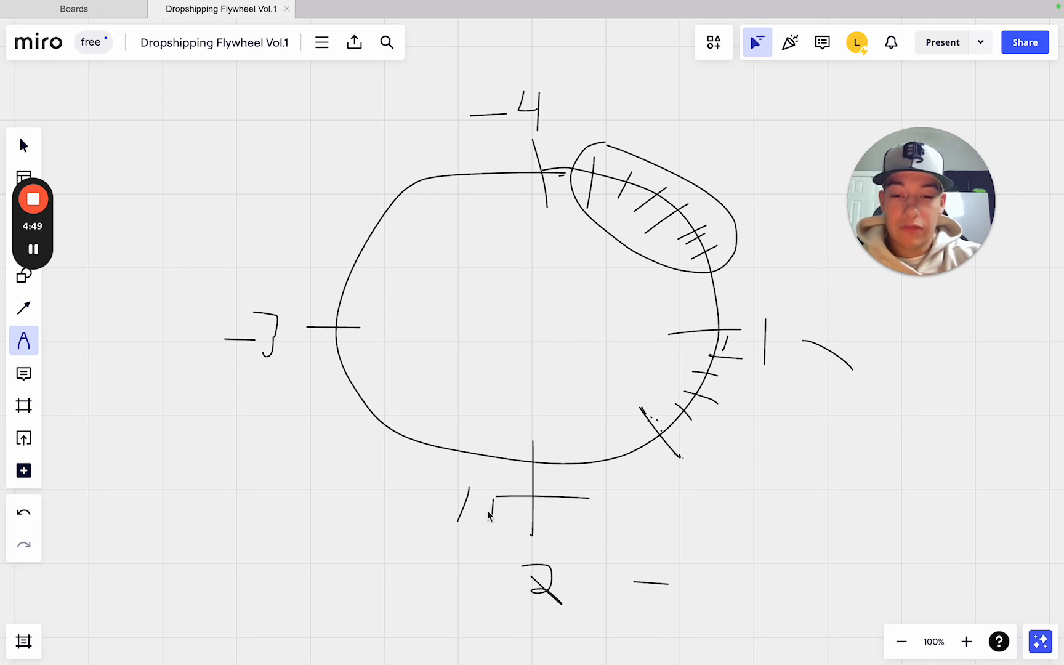
pyautogui.moveTo(481, 513)
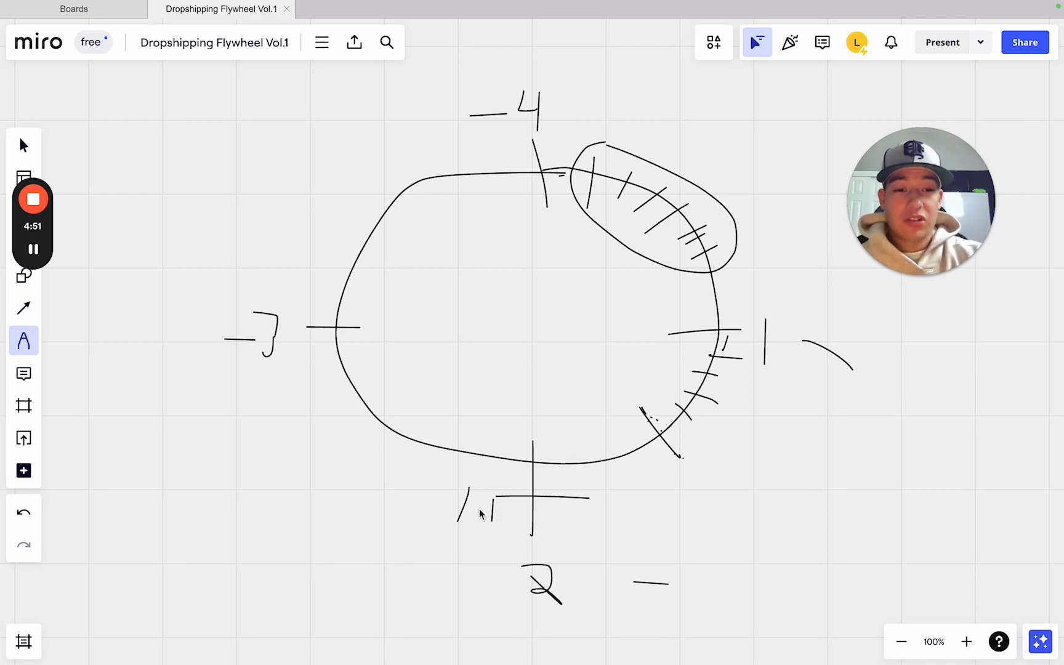
pyautogui.moveTo(438, 508)
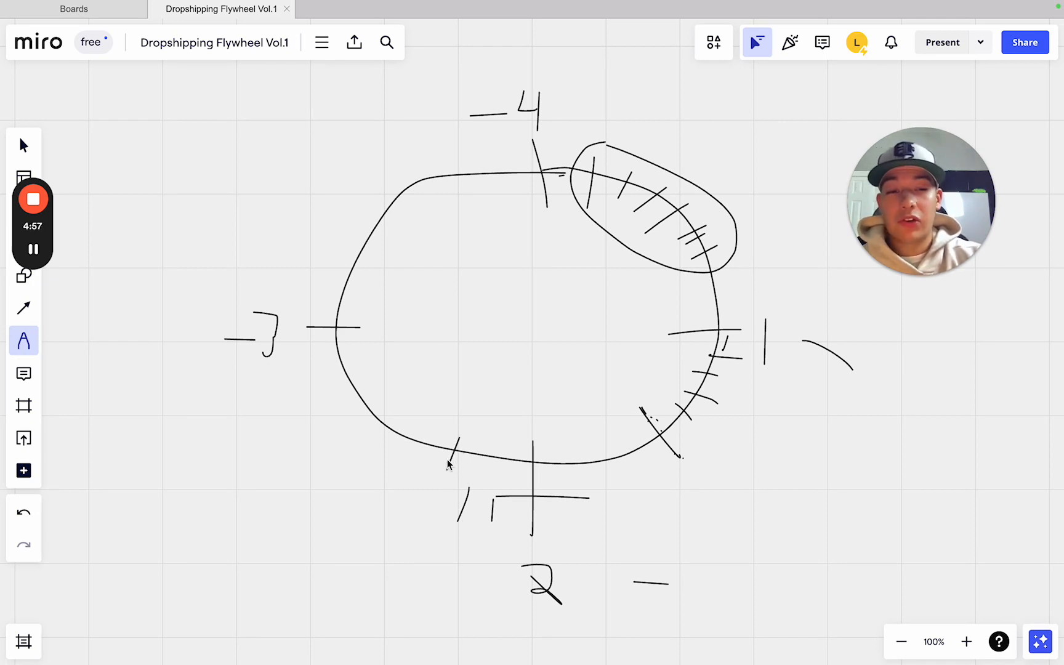
pyautogui.moveTo(550, 507)
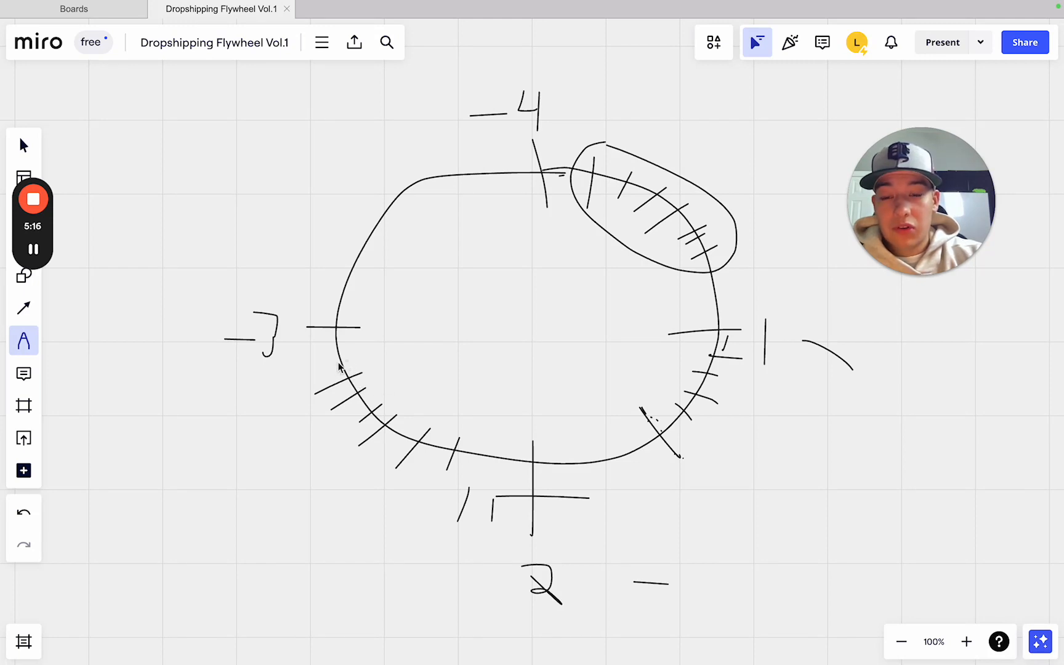
pyautogui.moveTo(353, 428)
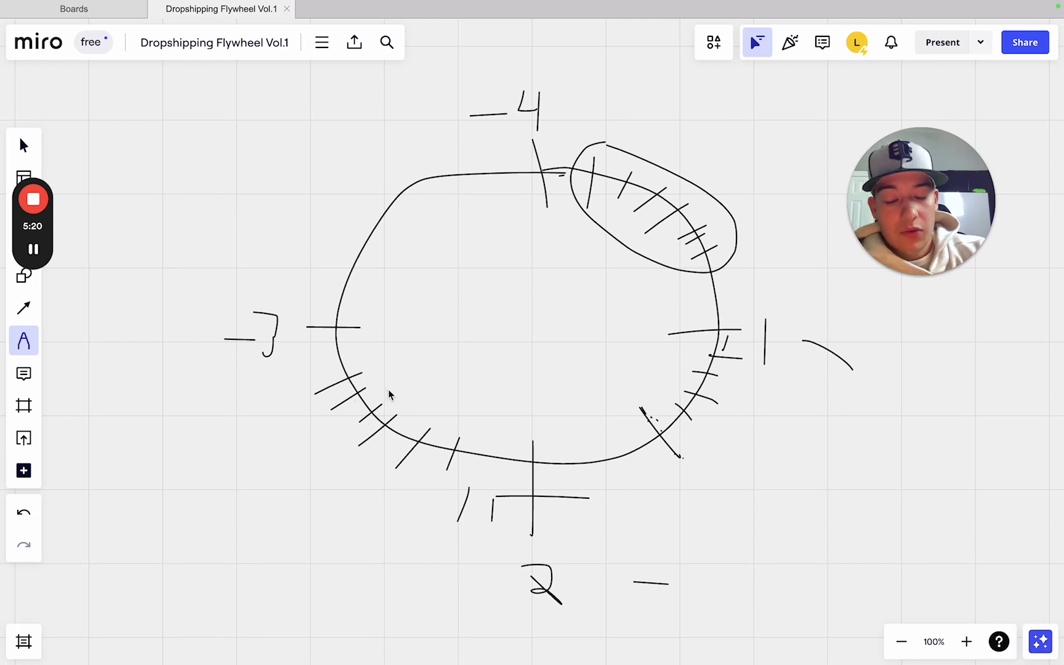
pyautogui.moveTo(338, 365)
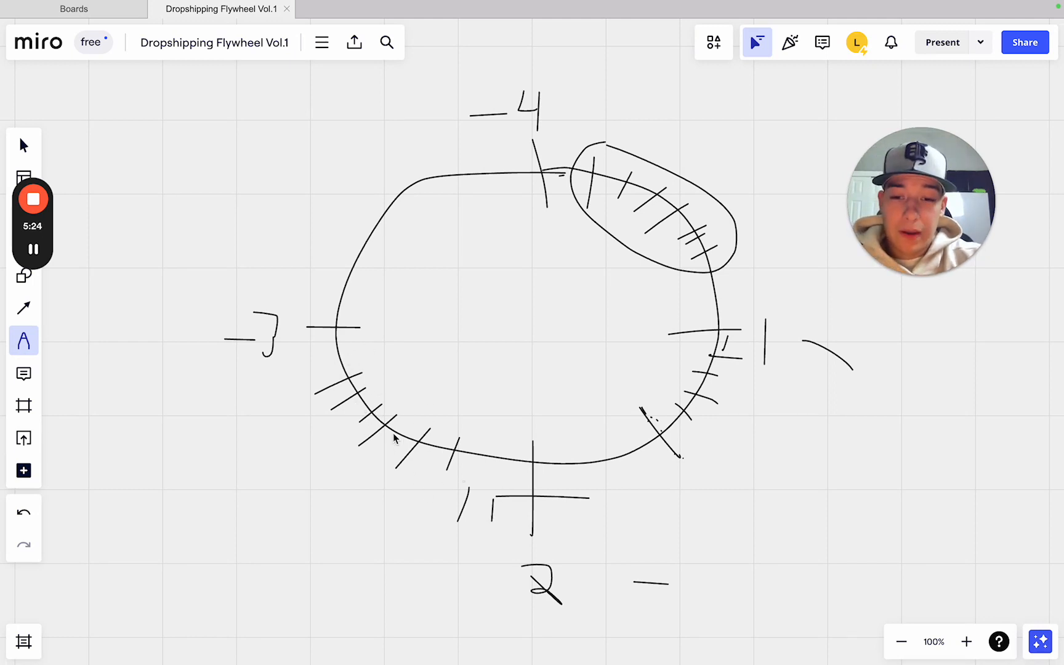
pyautogui.moveTo(320, 452)
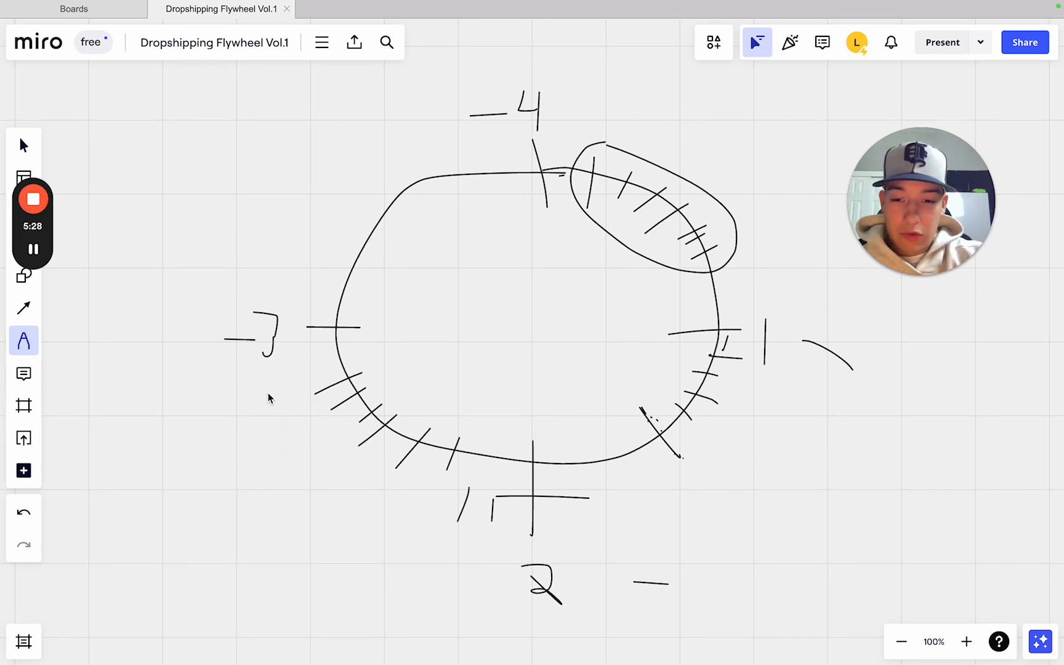
pyautogui.moveTo(261, 407)
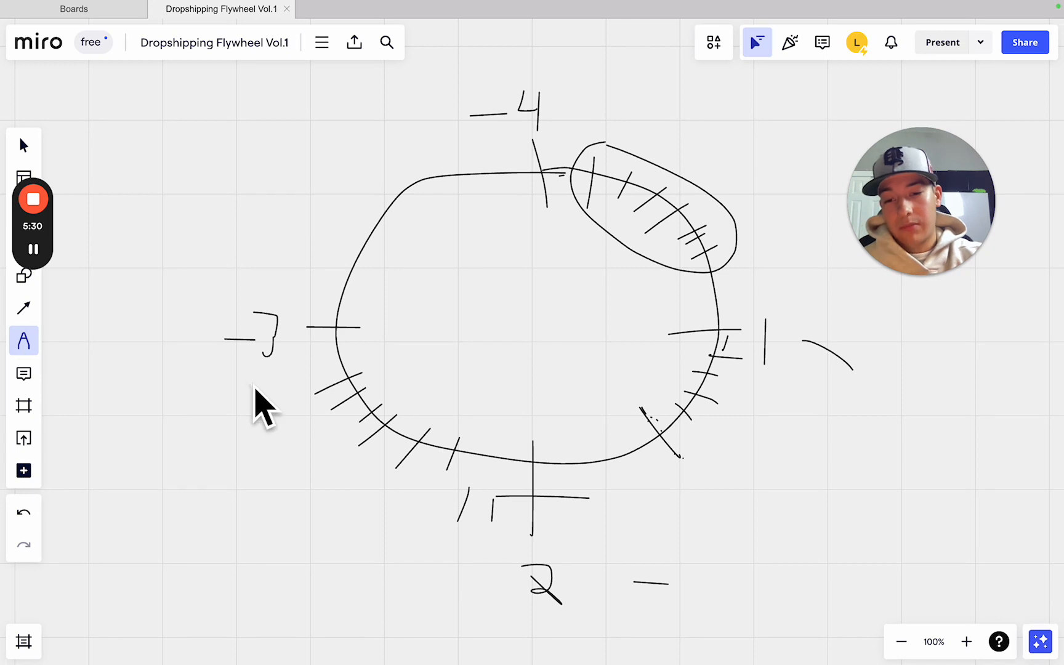
pyautogui.moveTo(360, 341)
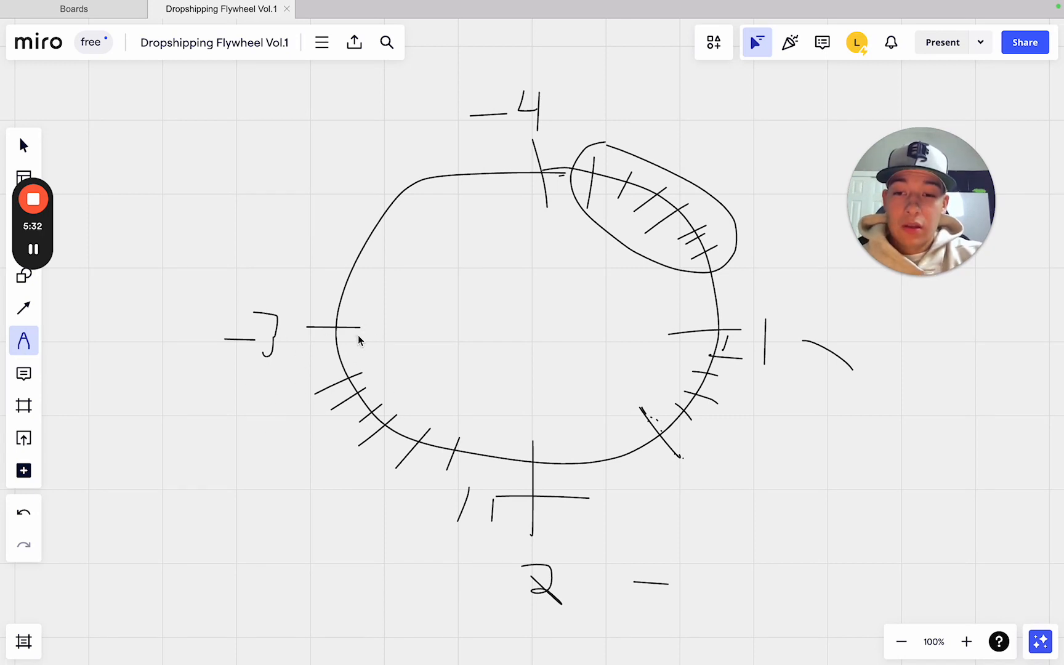
pyautogui.moveTo(339, 336)
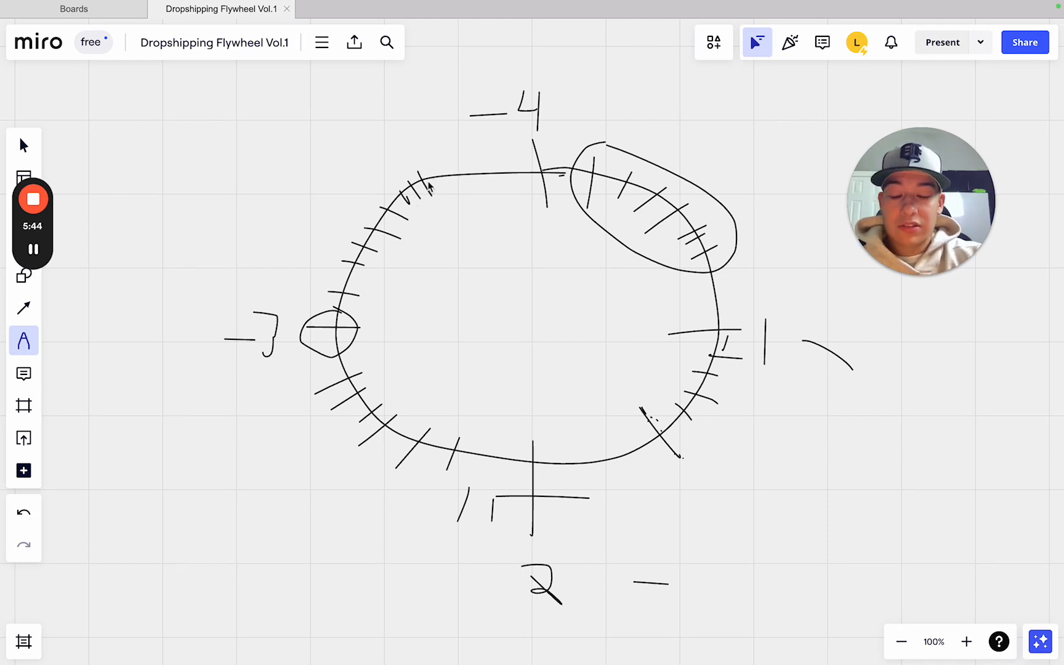
pyautogui.moveTo(453, 214)
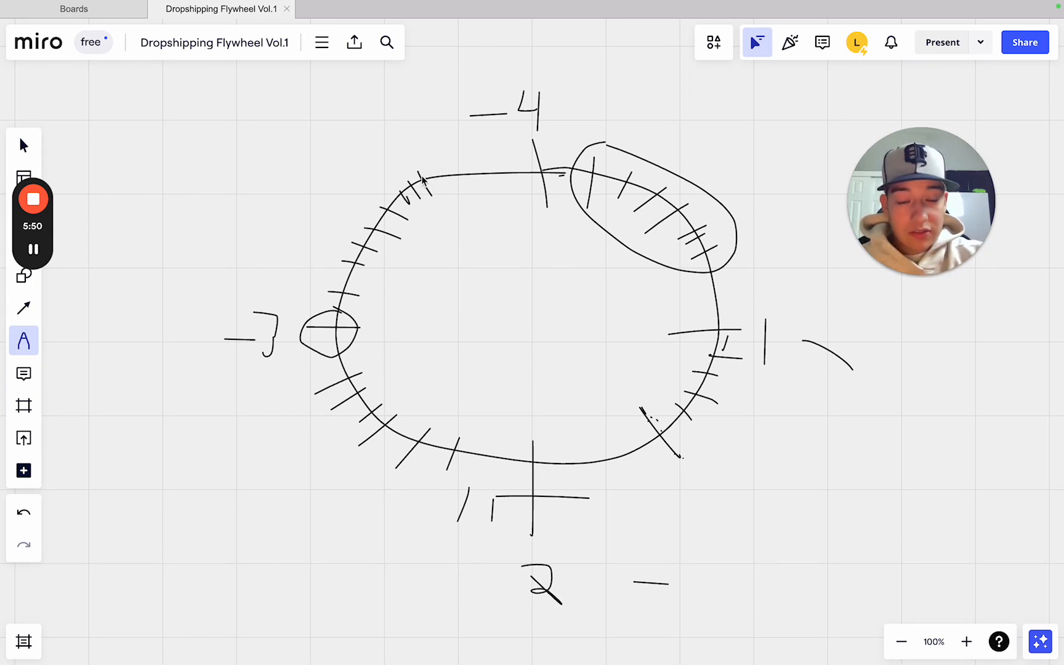
pyautogui.moveTo(587, 177)
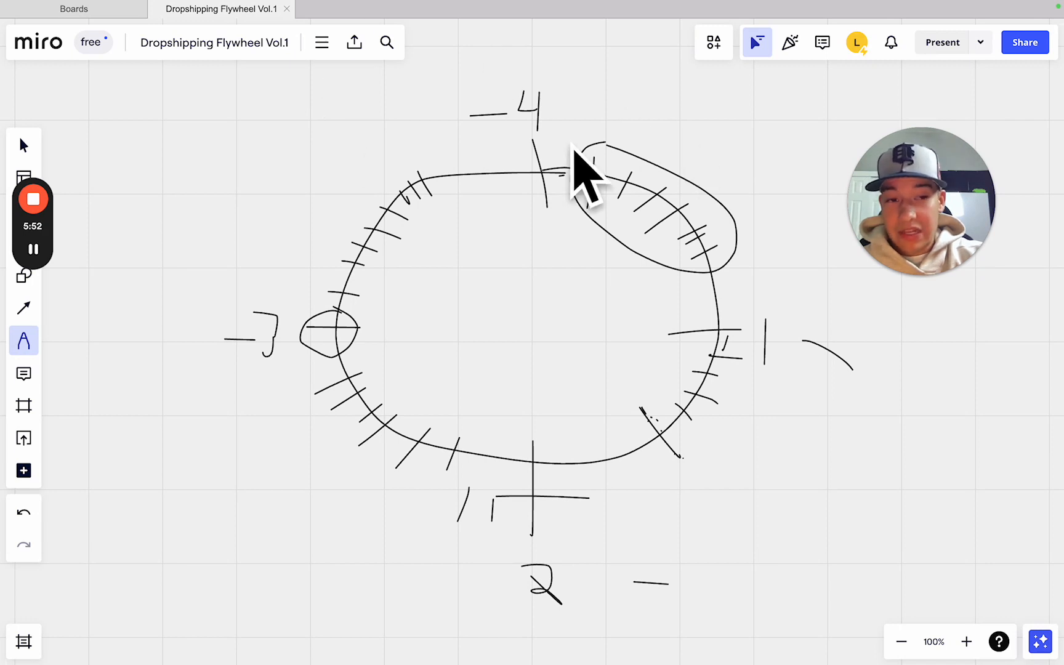
pyautogui.moveTo(461, 162)
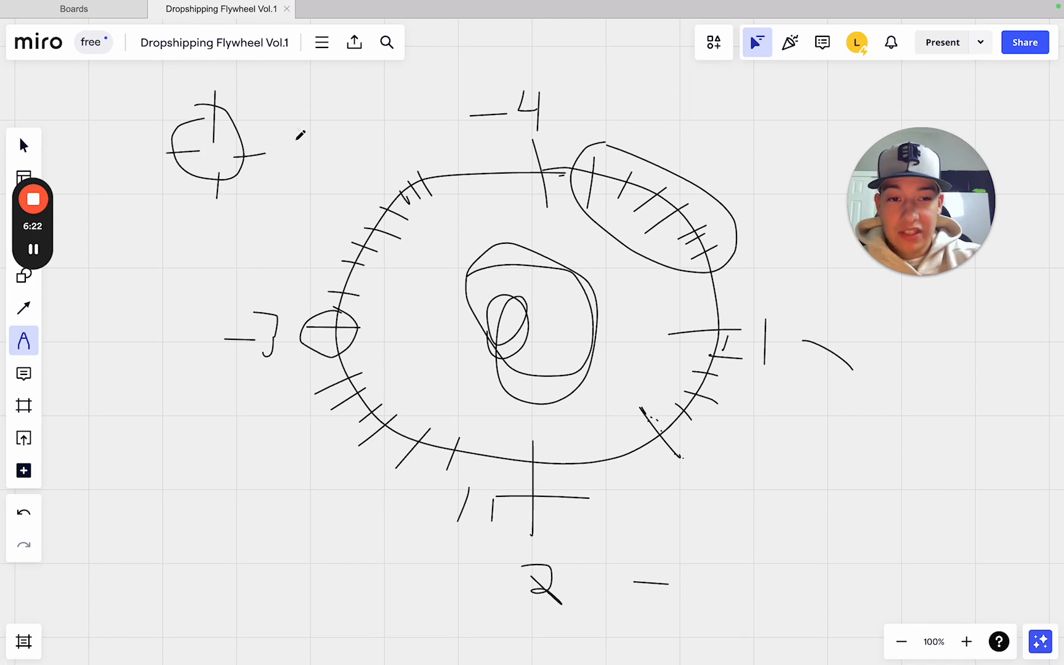
pyautogui.moveTo(244, 85)
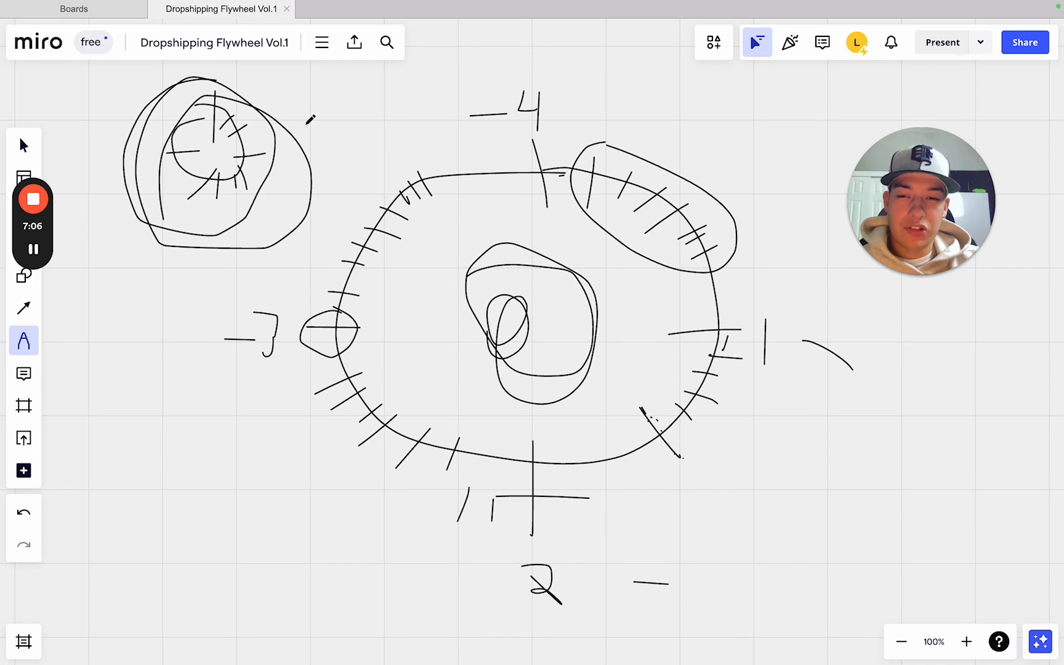
pyautogui.moveTo(348, 103)
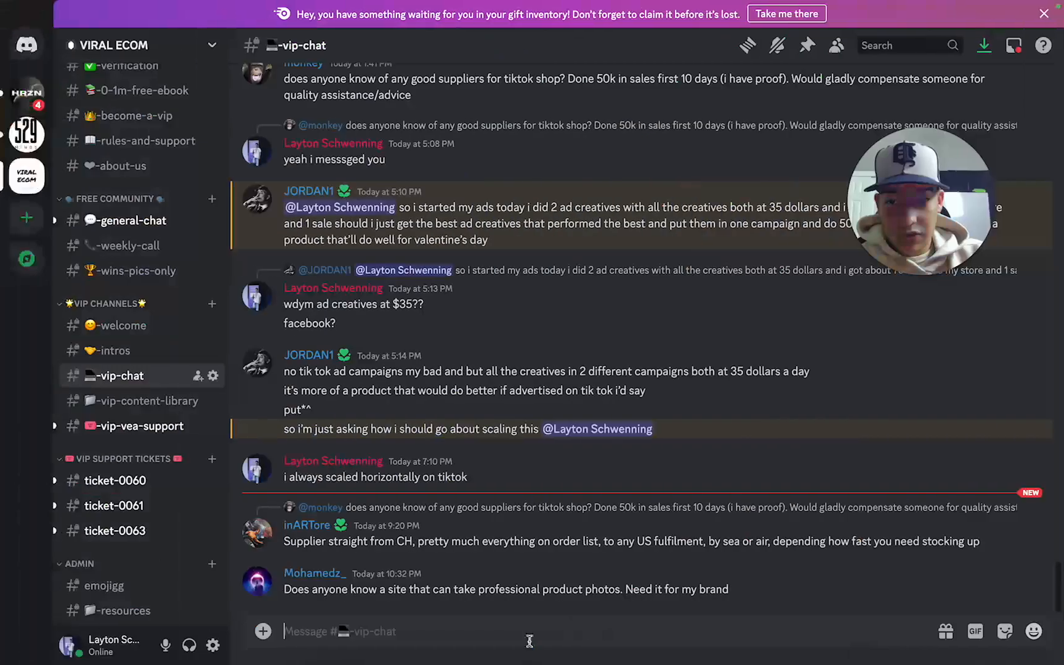
pyautogui.moveTo(139, 228)
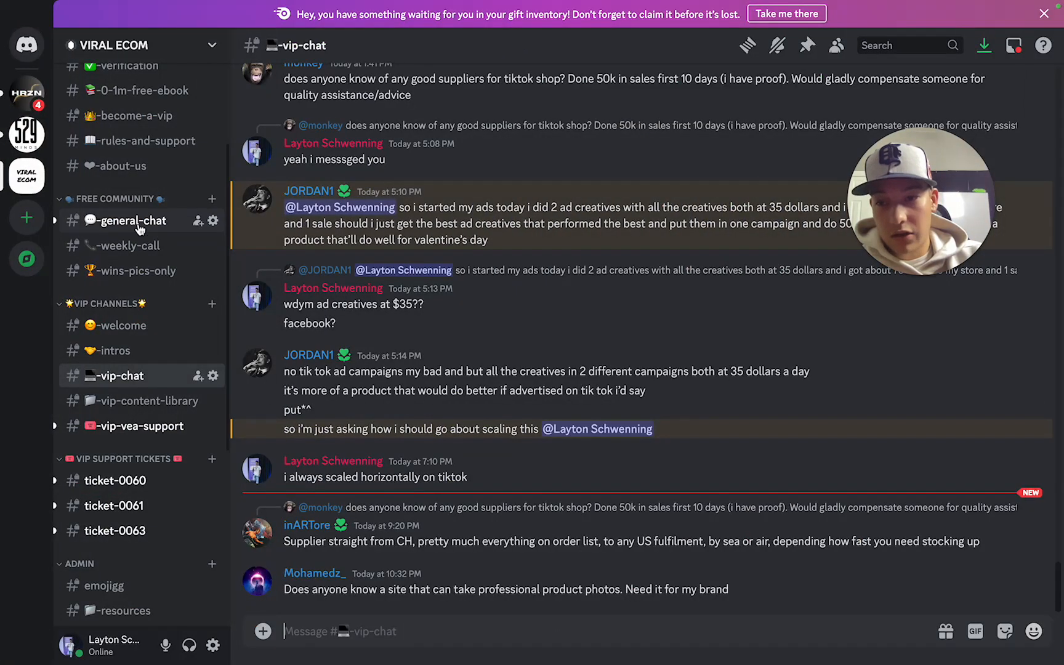
pyautogui.click(126, 220)
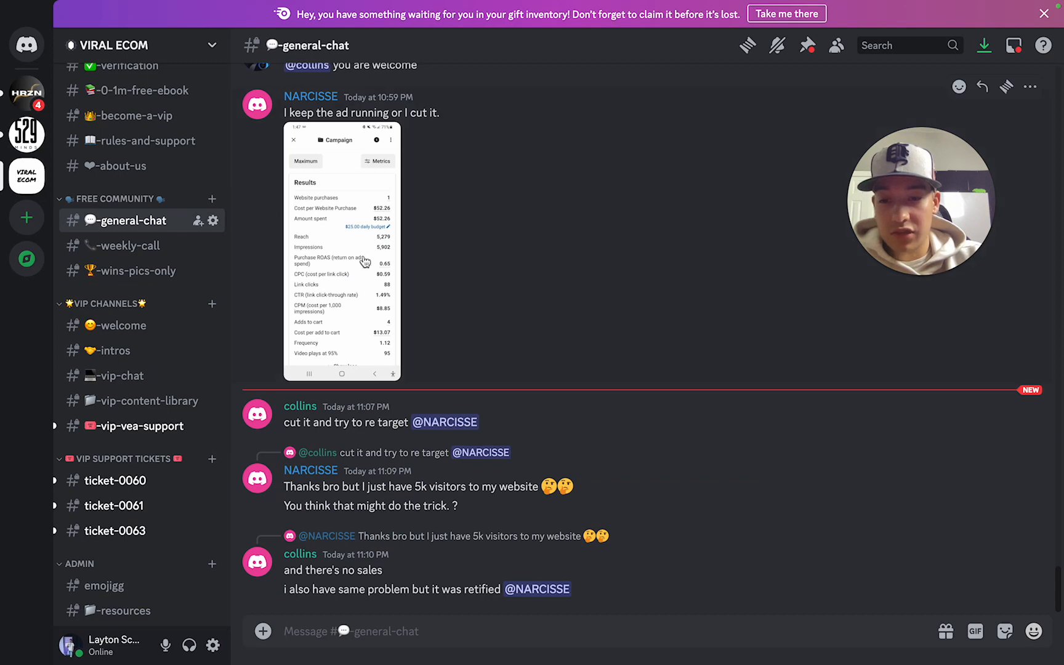
pyautogui.scroll(3)
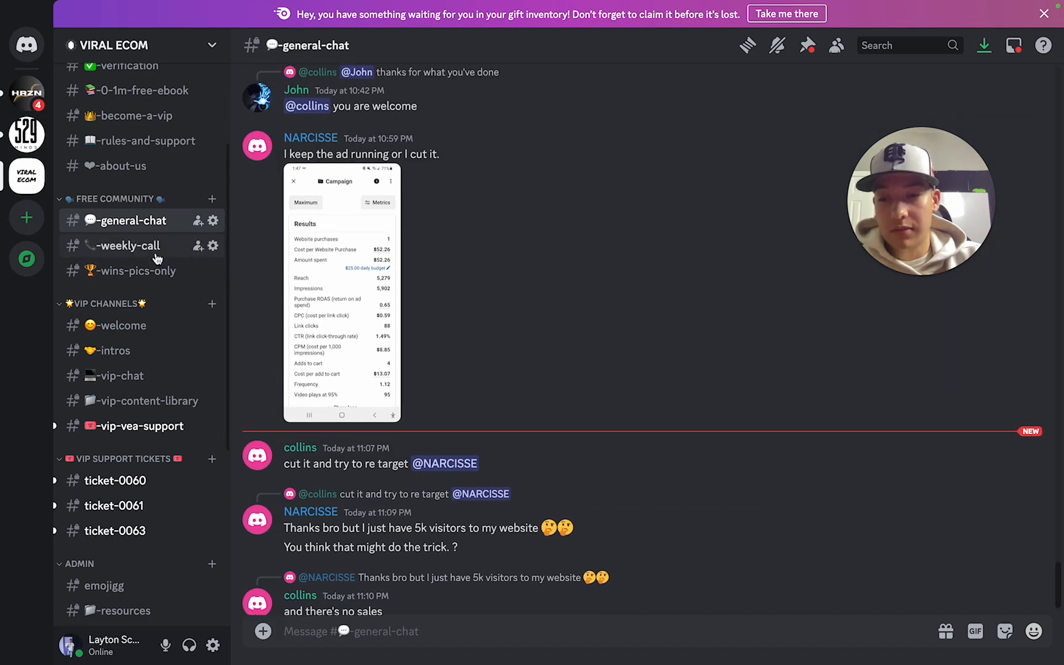
pyautogui.click(126, 245)
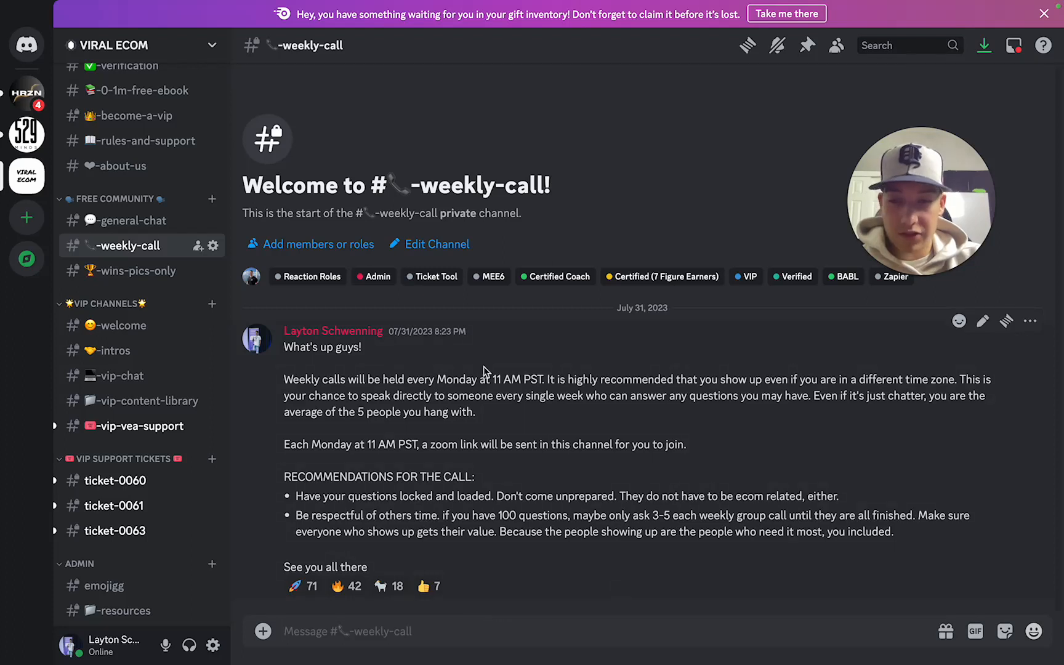
pyautogui.moveTo(611, 521)
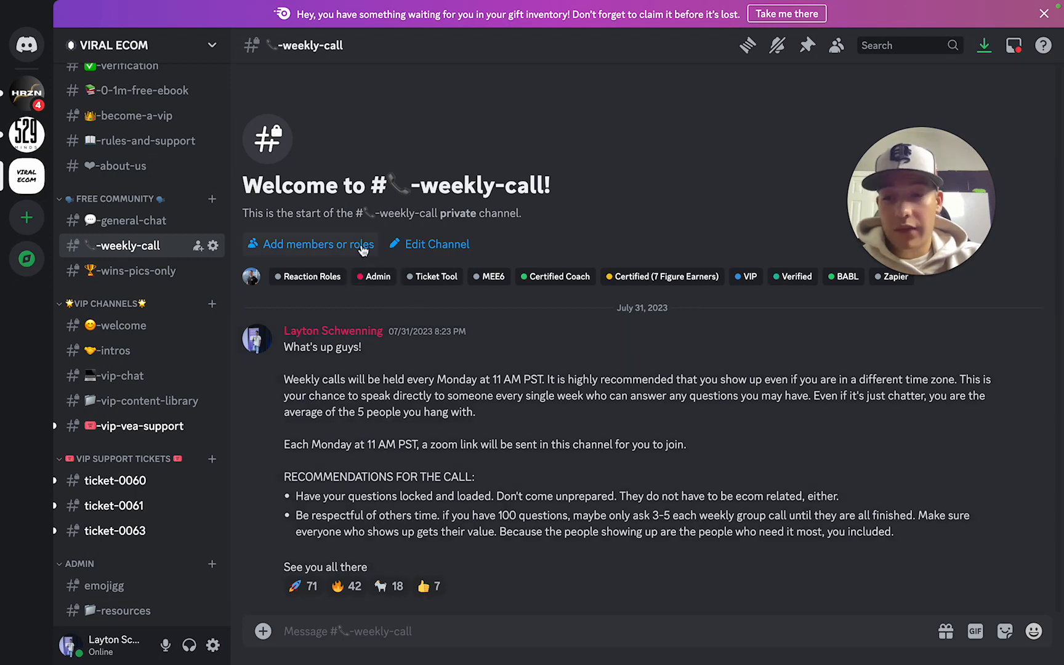
pyautogui.moveTo(122, 375)
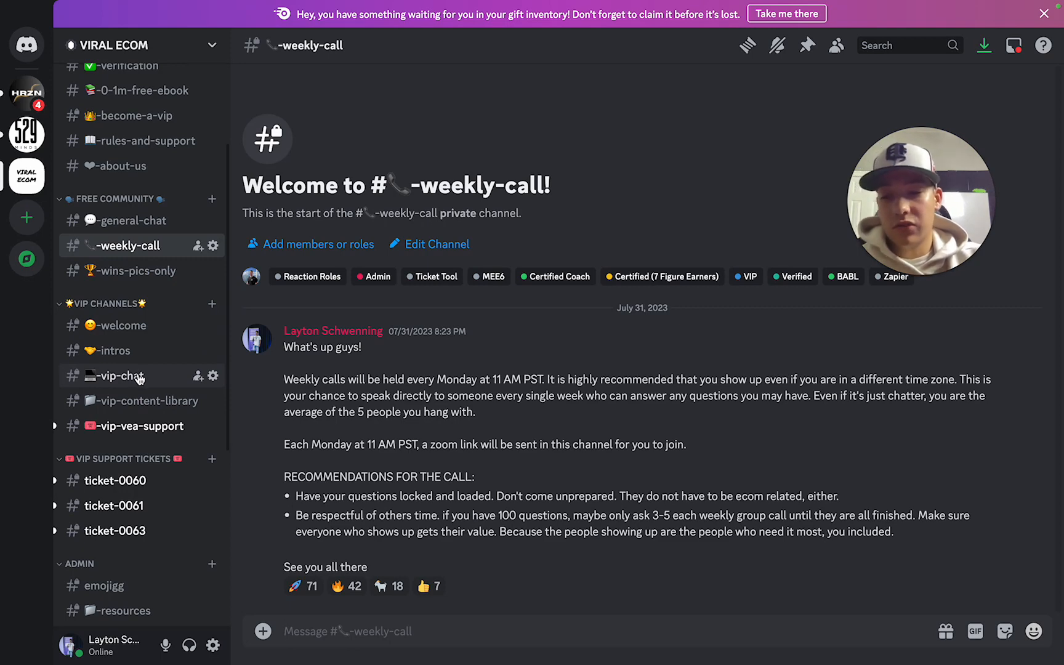
pyautogui.click(118, 377)
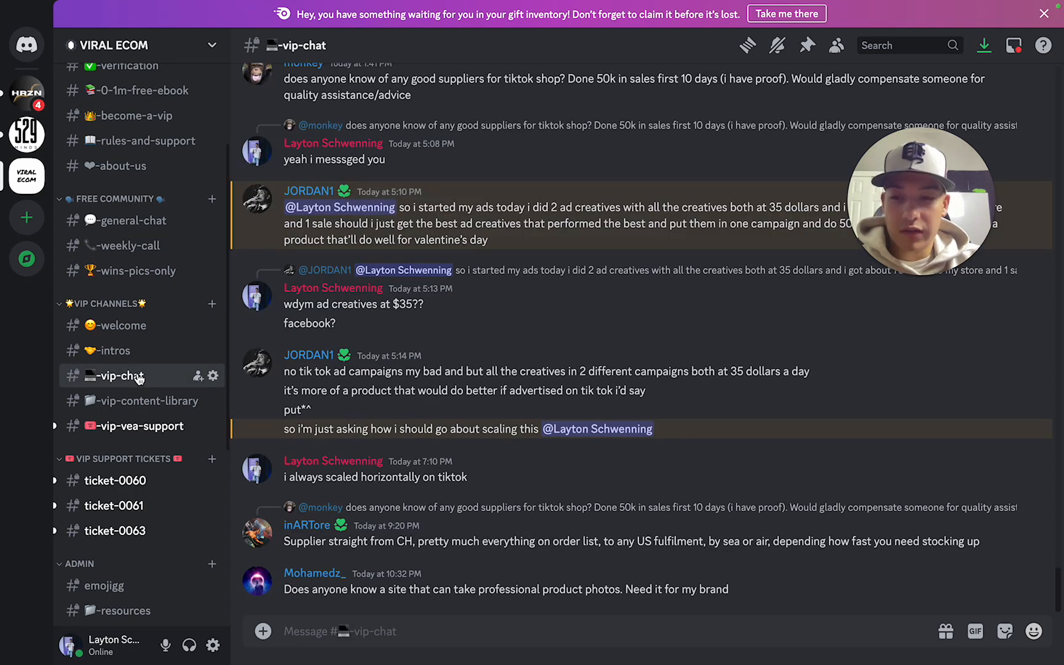
pyautogui.moveTo(363, 371)
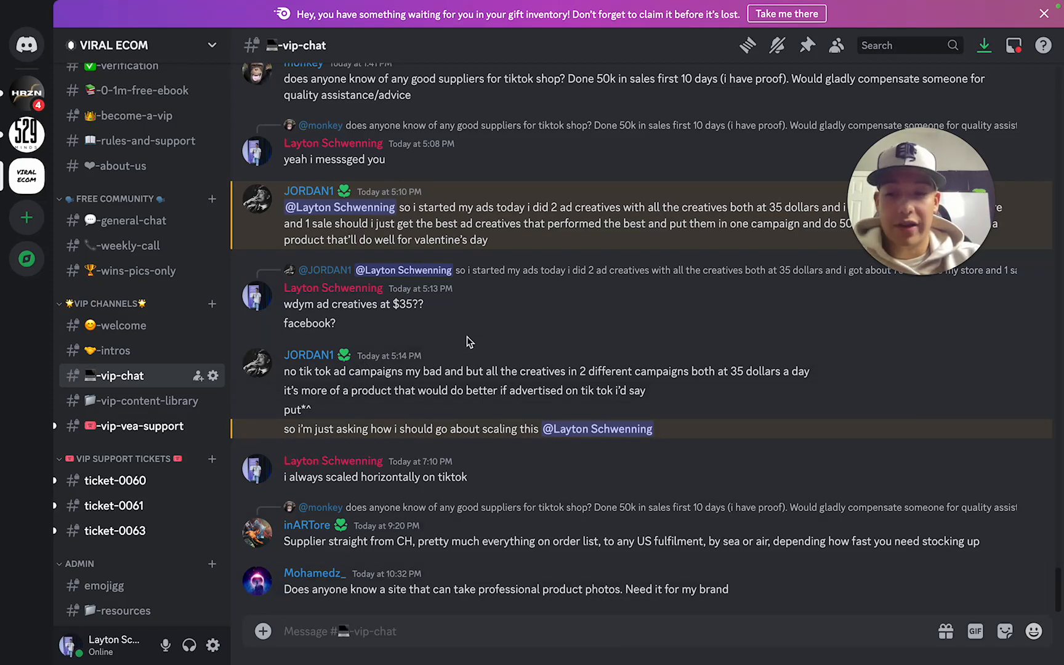
pyautogui.moveTo(453, 393)
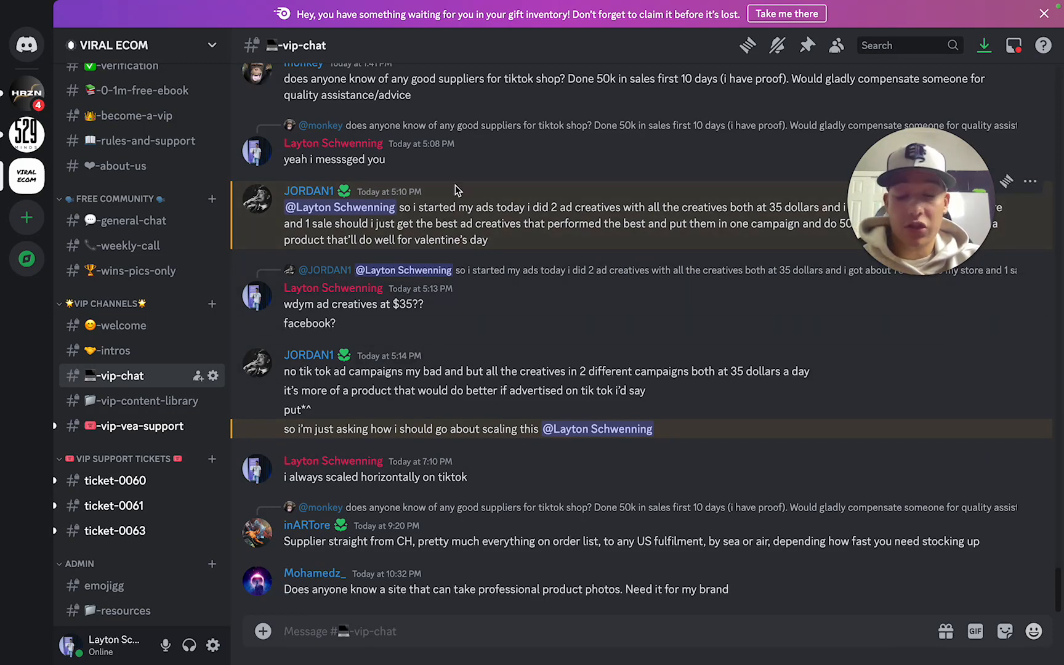
pyautogui.moveTo(536, 406)
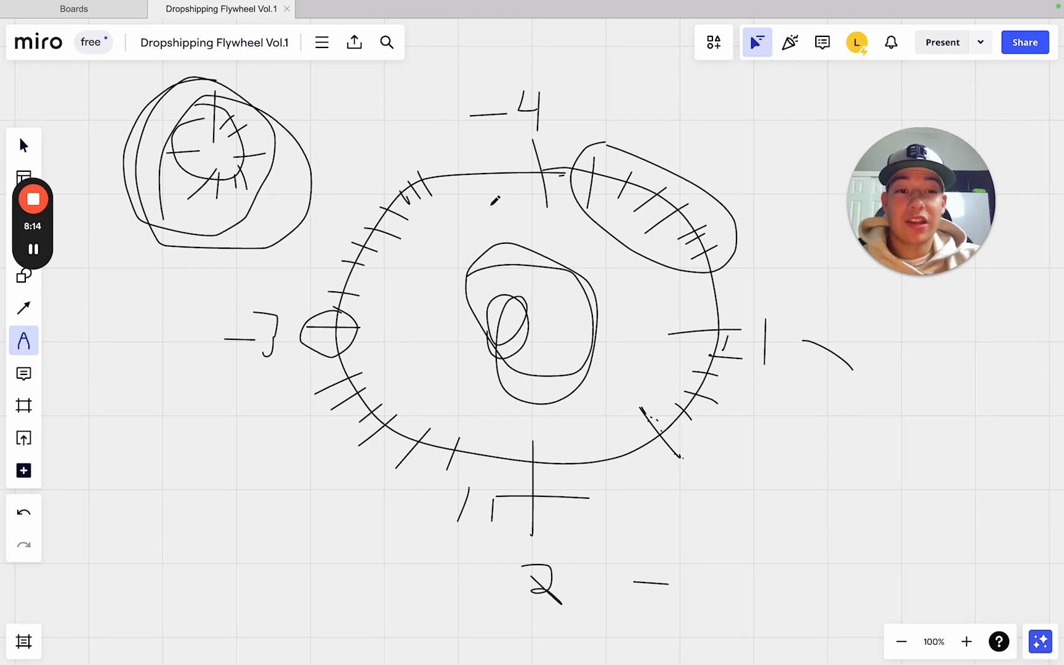
# Bring the Dropshipping Flywheel Vol.1 board with the finished flywheel sketch back on screen.
pyautogui.click(32, 198)
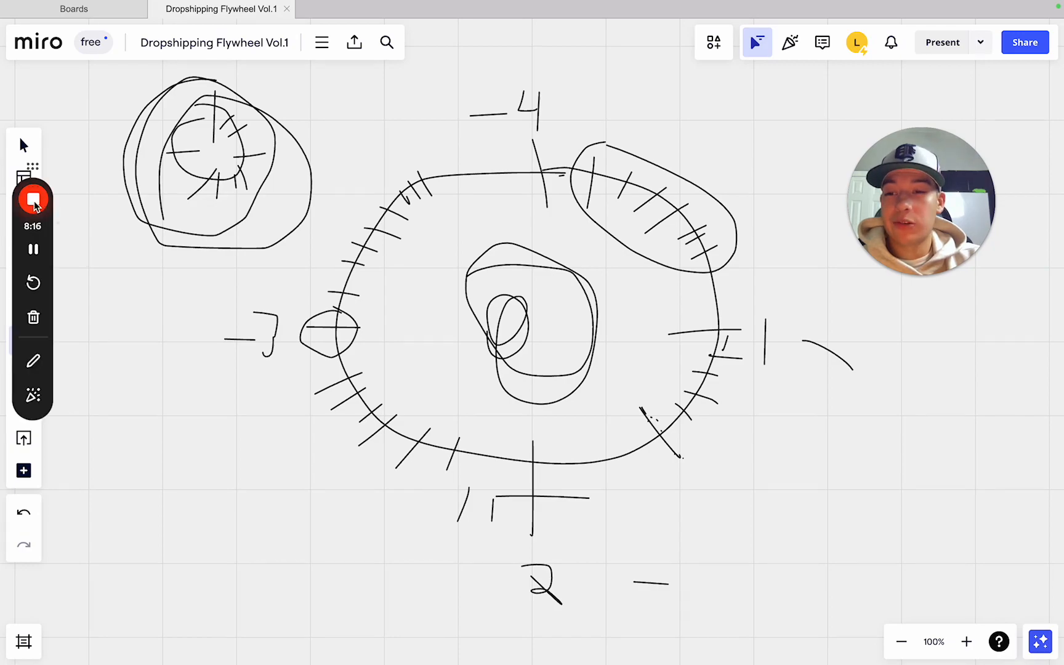